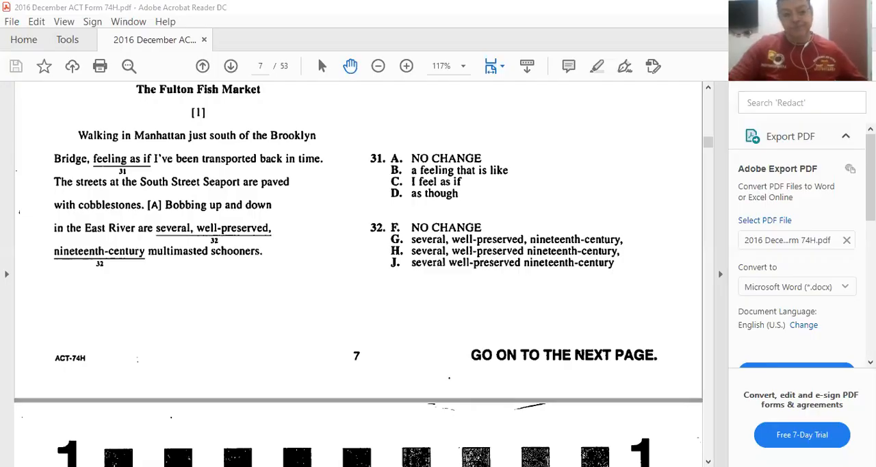
{"action": "mouse_move", "coordinate": [714, 410]}
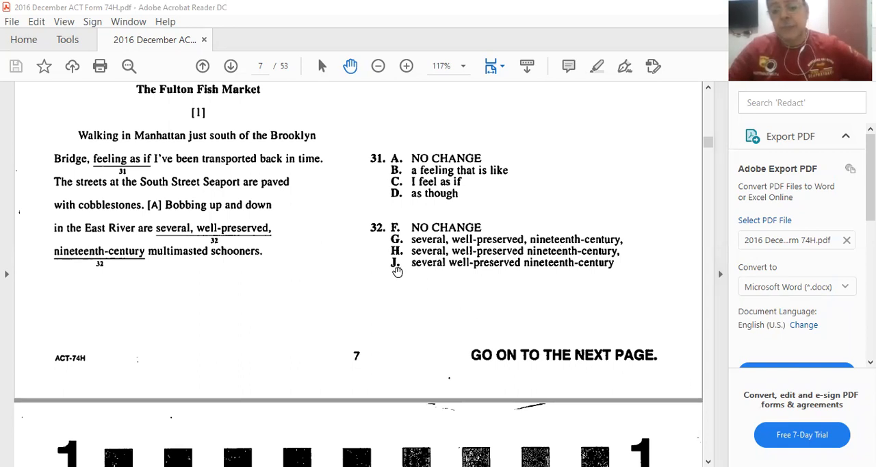
{"action": "scroll", "scroll_direction": "down", "scroll_amount": 3}
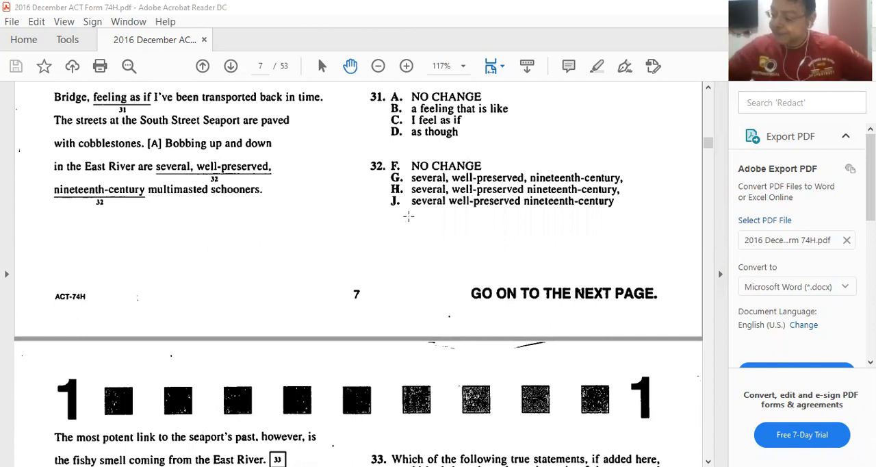
{"action": "mouse_move", "coordinate": [295, 166]}
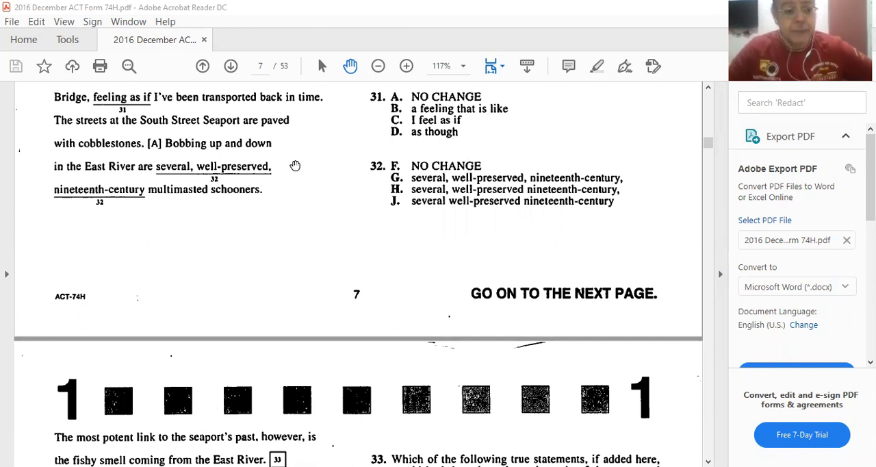
{"action": "scroll", "scroll_direction": "down", "scroll_amount": 3}
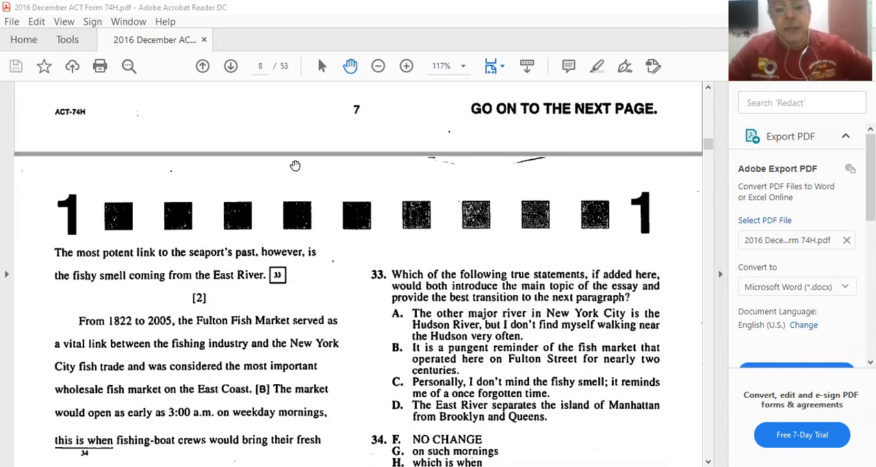
{"action": "mouse_move", "coordinate": [457, 262]}
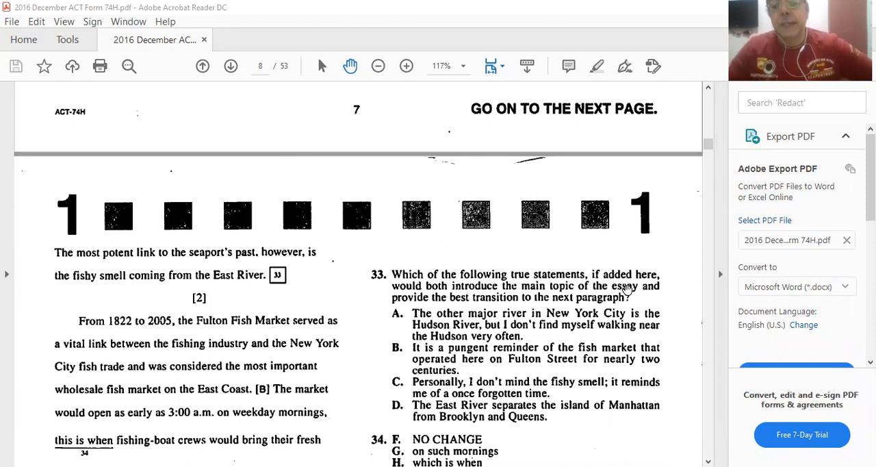
{"action": "mouse_move", "coordinate": [427, 316]}
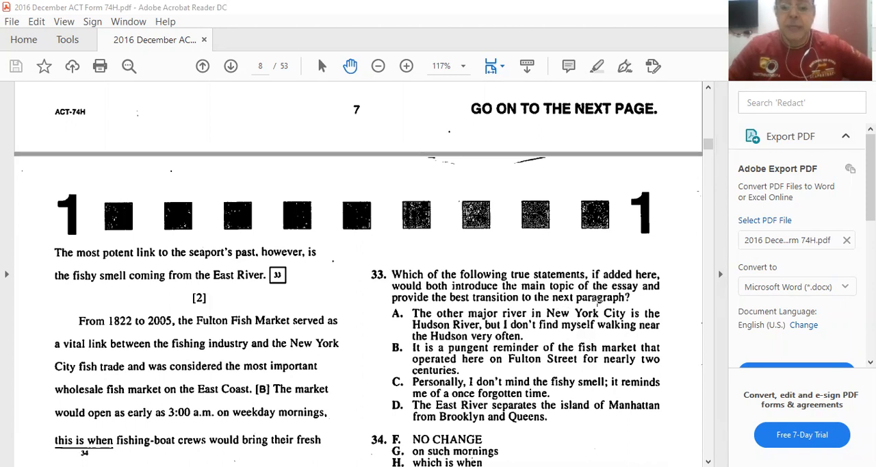
{"action": "mouse_move", "coordinate": [438, 318]}
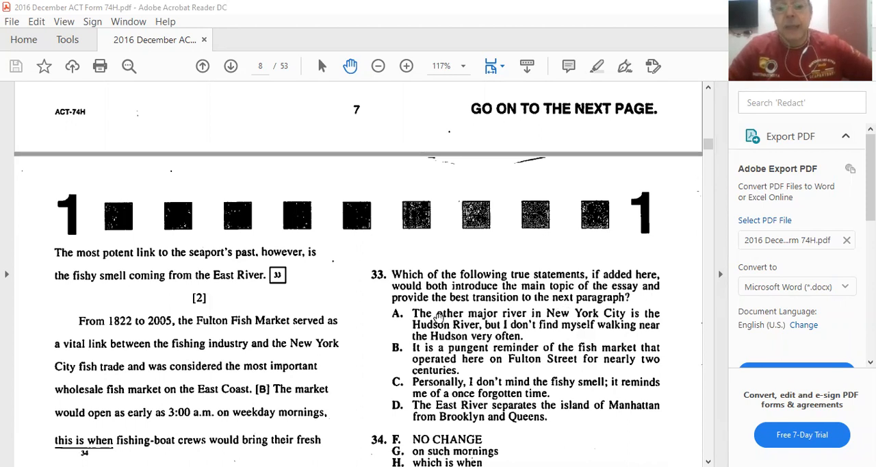
{"action": "mouse_move", "coordinate": [559, 313]}
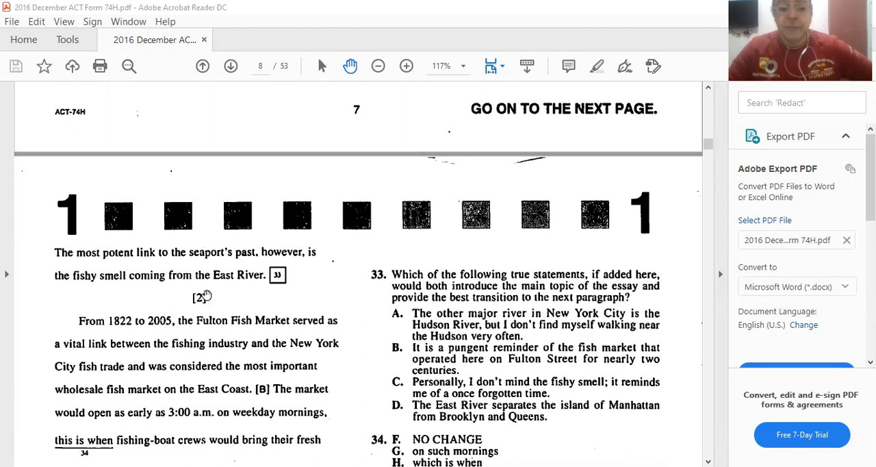
{"action": "scroll", "scroll_direction": "down", "scroll_amount": 3}
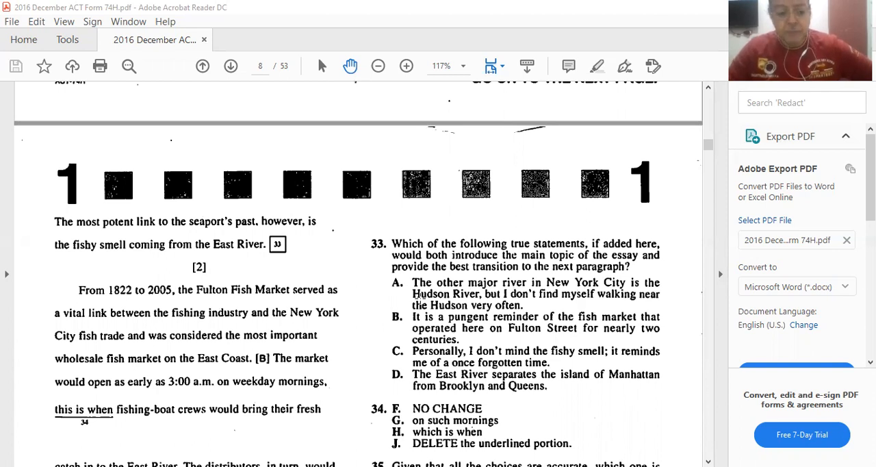
{"action": "mouse_move", "coordinate": [183, 382]}
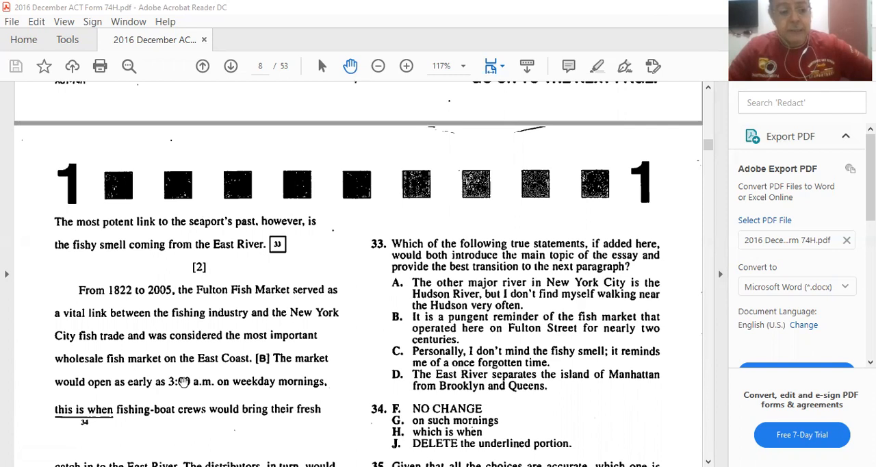
{"action": "mouse_move", "coordinate": [227, 376]}
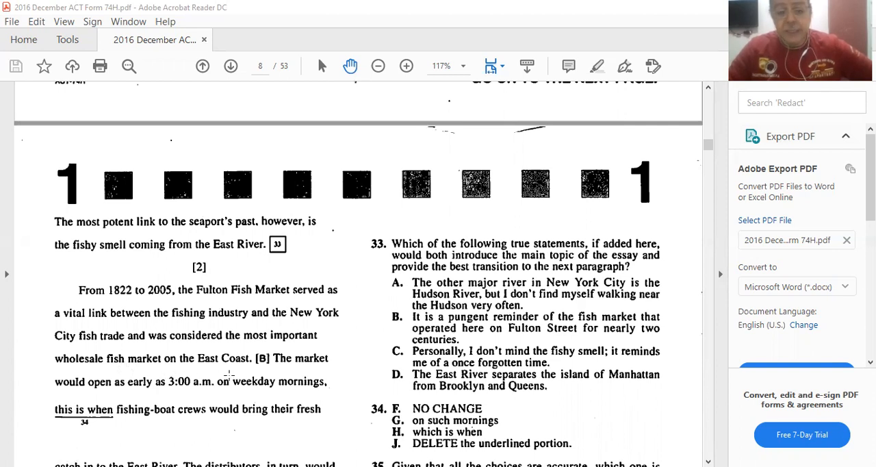
{"action": "mouse_move", "coordinate": [312, 274]}
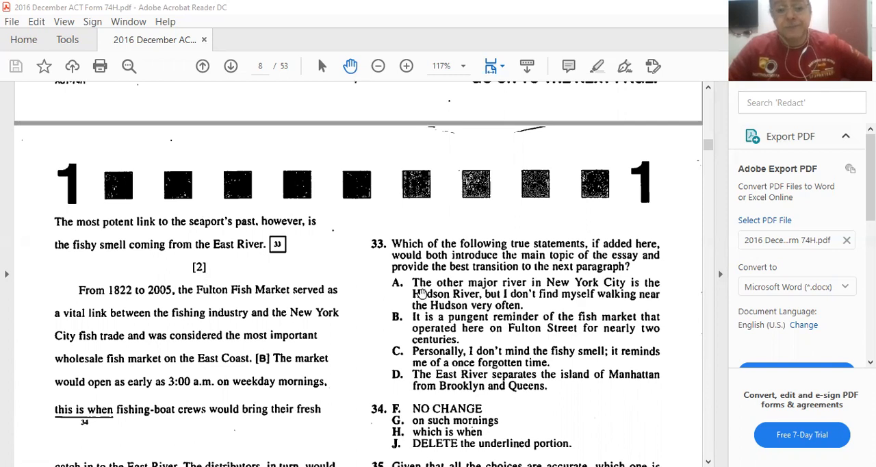
{"action": "mouse_move", "coordinate": [519, 253]}
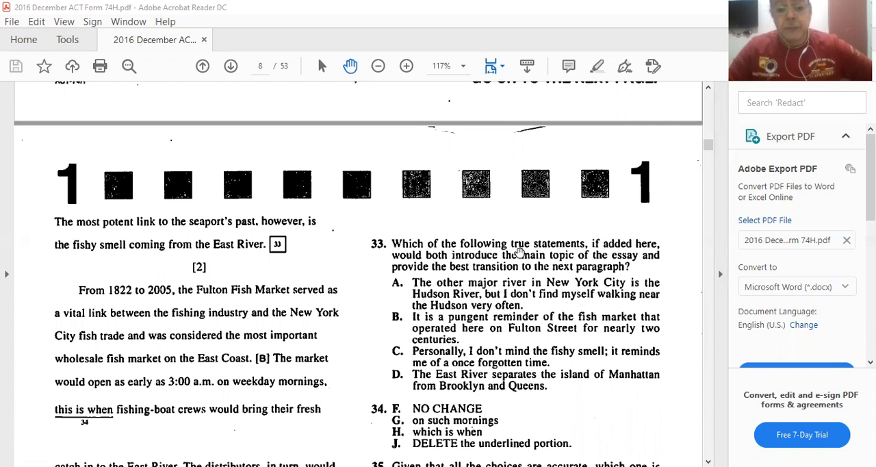
{"action": "mouse_move", "coordinate": [636, 262]}
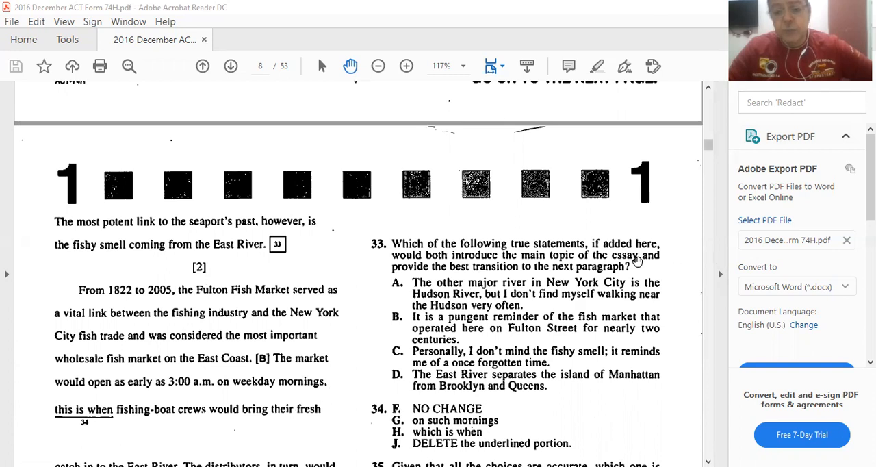
{"action": "mouse_move", "coordinate": [599, 330]}
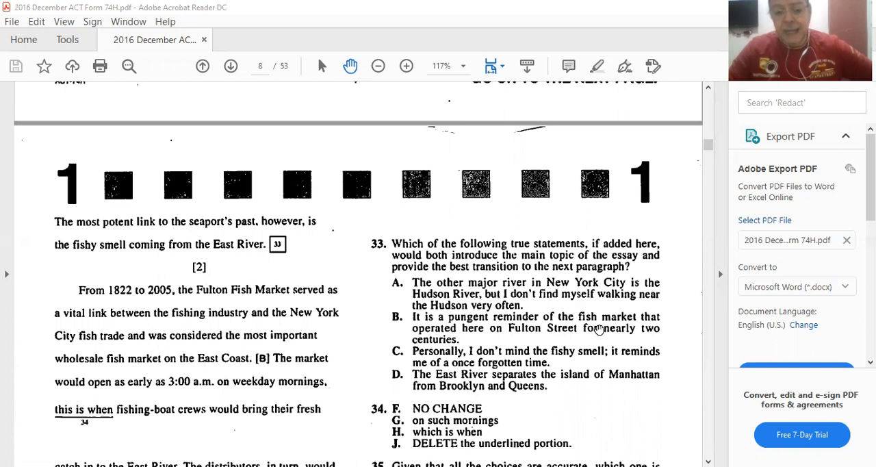
{"action": "mouse_move", "coordinate": [554, 274]}
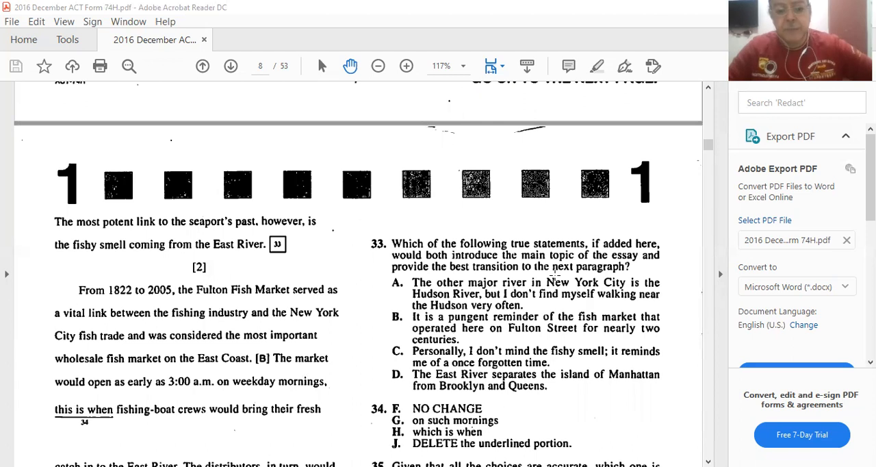
{"action": "scroll", "scroll_direction": "down", "scroll_amount": 3}
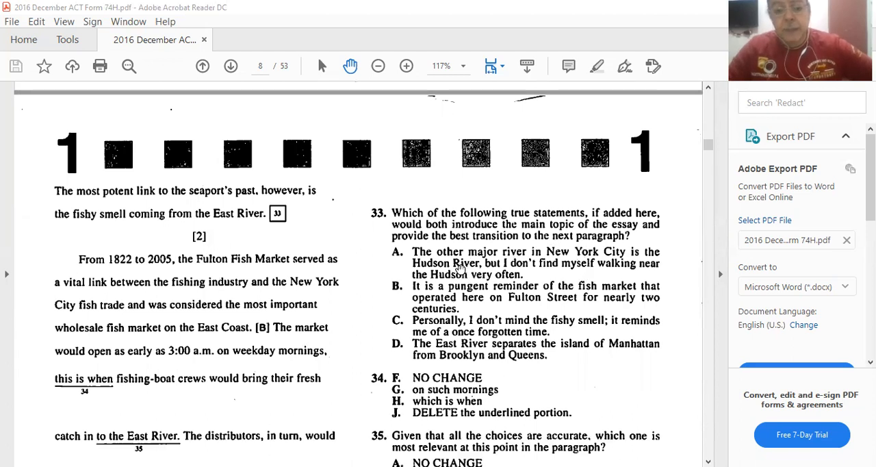
{"action": "mouse_move", "coordinate": [624, 267]}
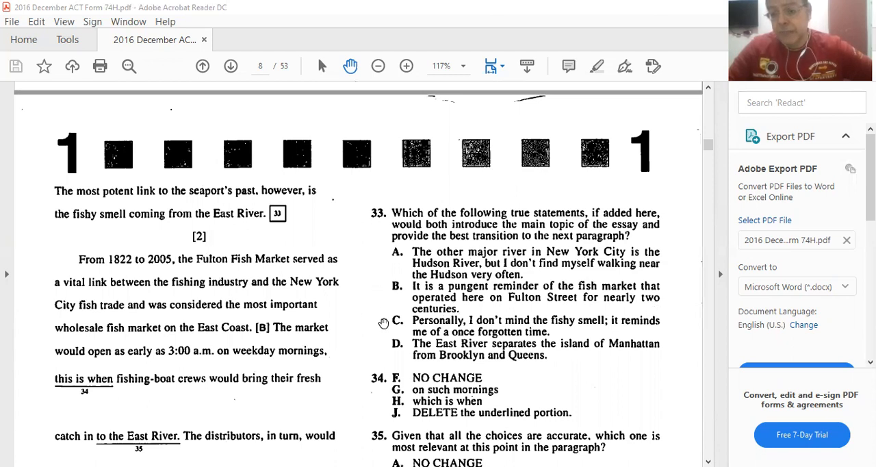
{"action": "mouse_move", "coordinate": [383, 283]}
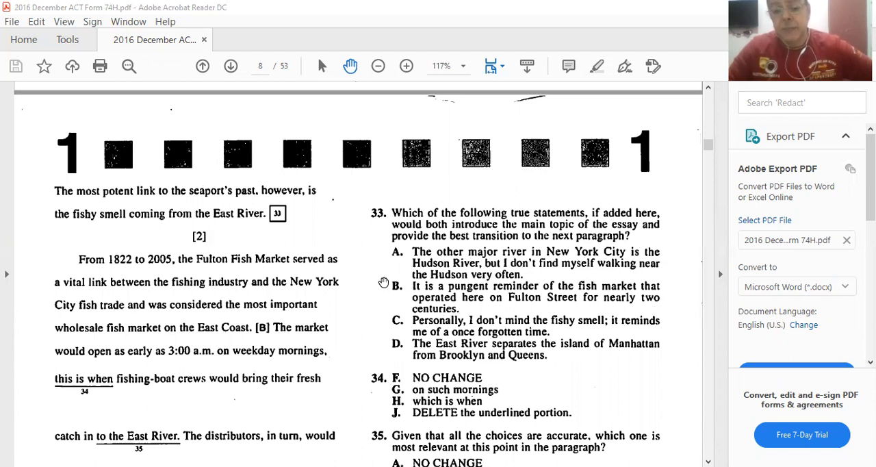
{"action": "mouse_move", "coordinate": [472, 344]}
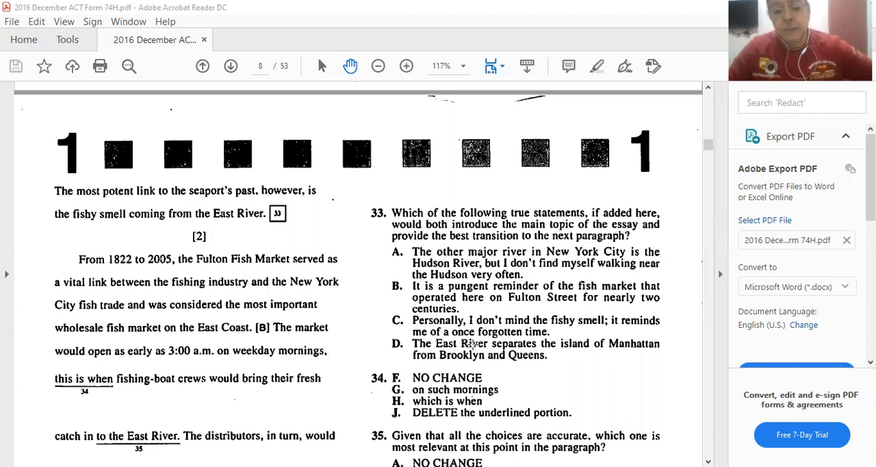
{"action": "mouse_move", "coordinate": [582, 338]}
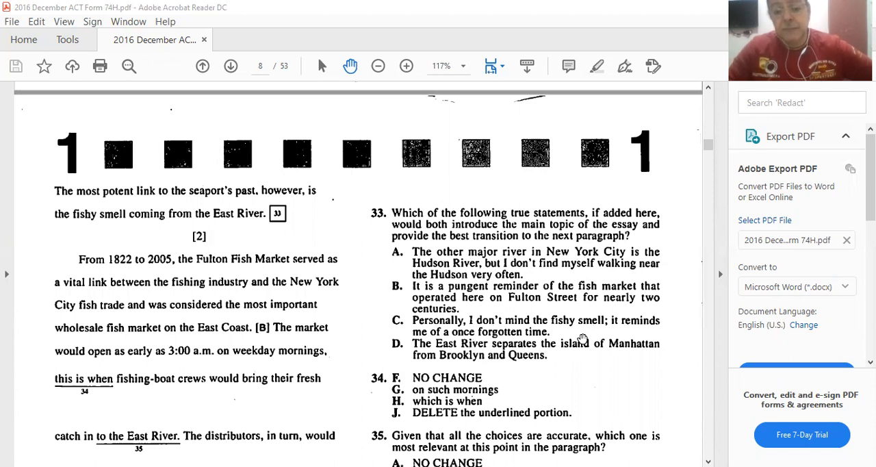
{"action": "mouse_move", "coordinate": [452, 356]}
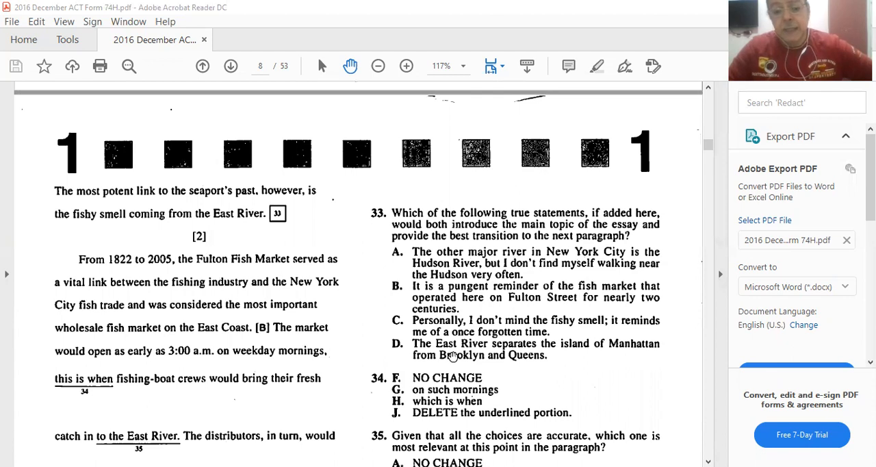
{"action": "mouse_move", "coordinate": [620, 361]}
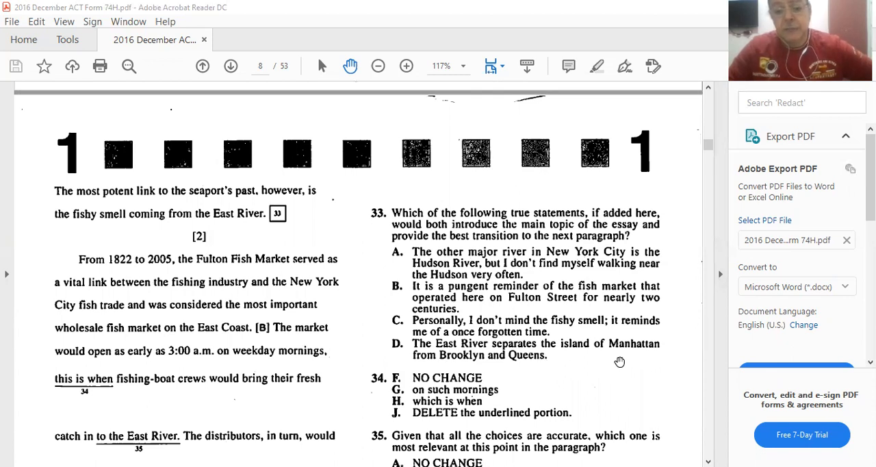
{"action": "mouse_move", "coordinate": [392, 275]}
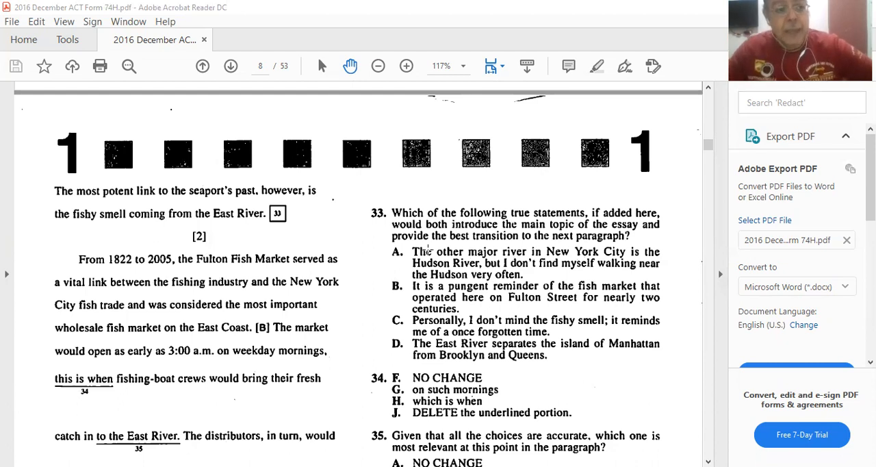
{"action": "scroll", "scroll_direction": "down", "scroll_amount": 3}
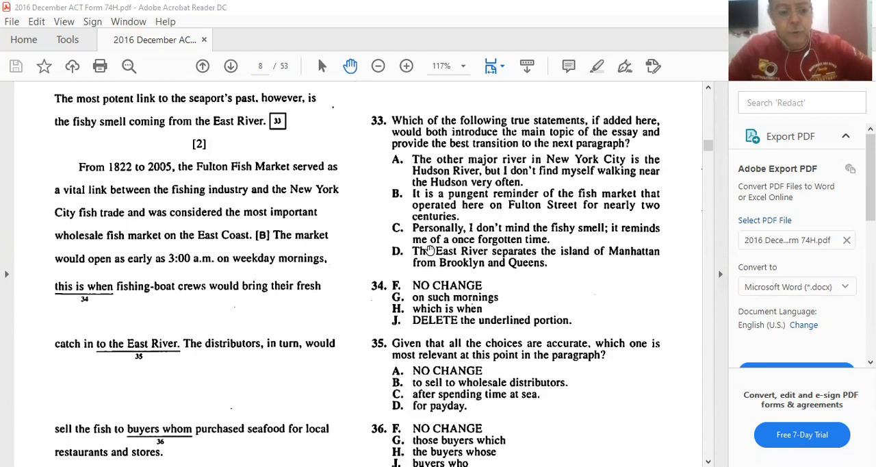
{"action": "scroll", "scroll_direction": "down", "scroll_amount": 3}
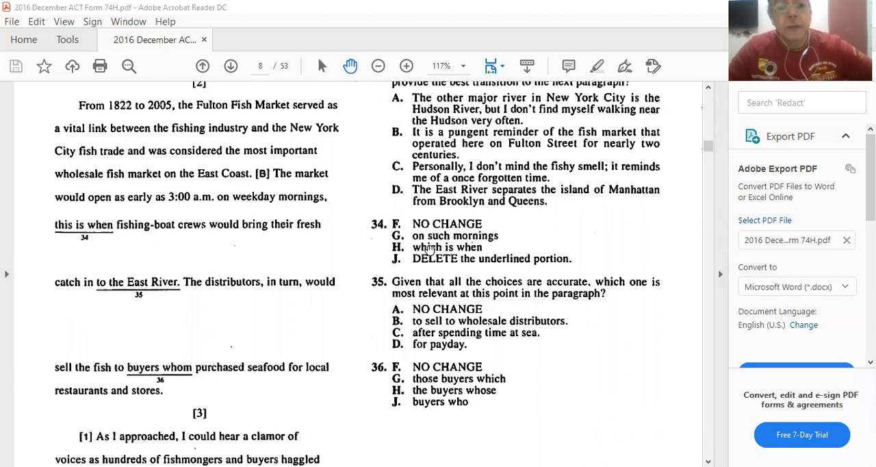
{"action": "mouse_move", "coordinate": [548, 260]}
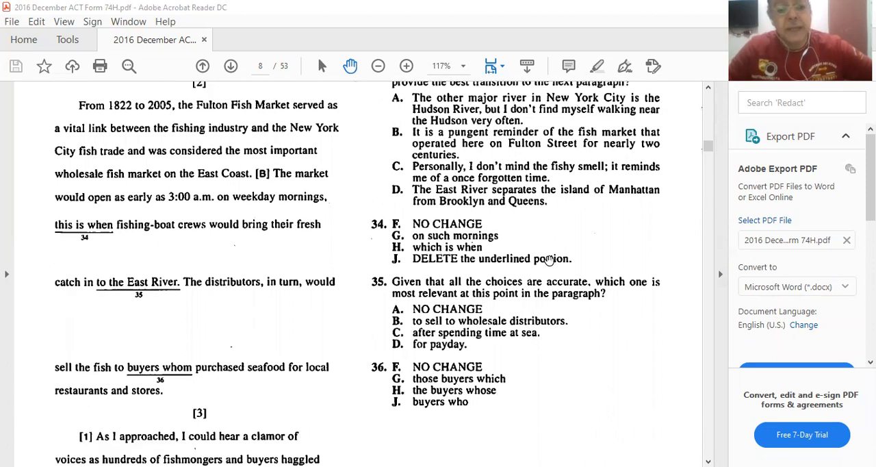
{"action": "mouse_move", "coordinate": [605, 257]}
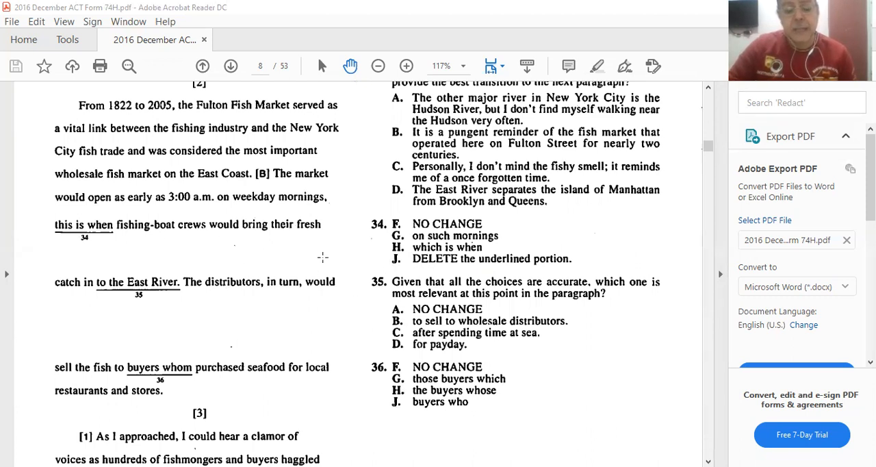
{"action": "scroll", "scroll_direction": "down", "scroll_amount": 3}
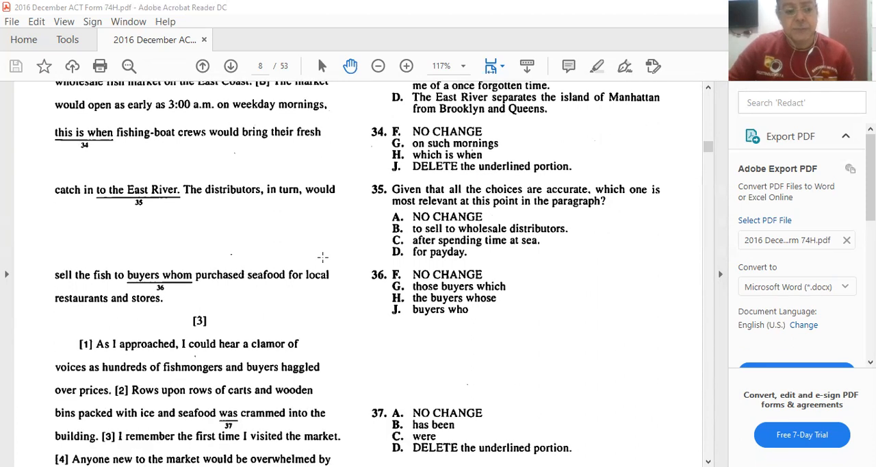
{"action": "scroll", "scroll_direction": "down", "scroll_amount": 3}
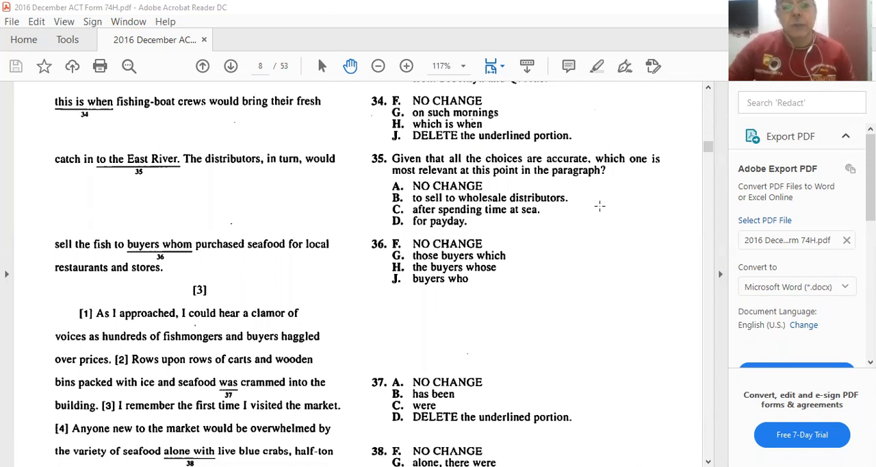
{"action": "mouse_move", "coordinate": [678, 179]}
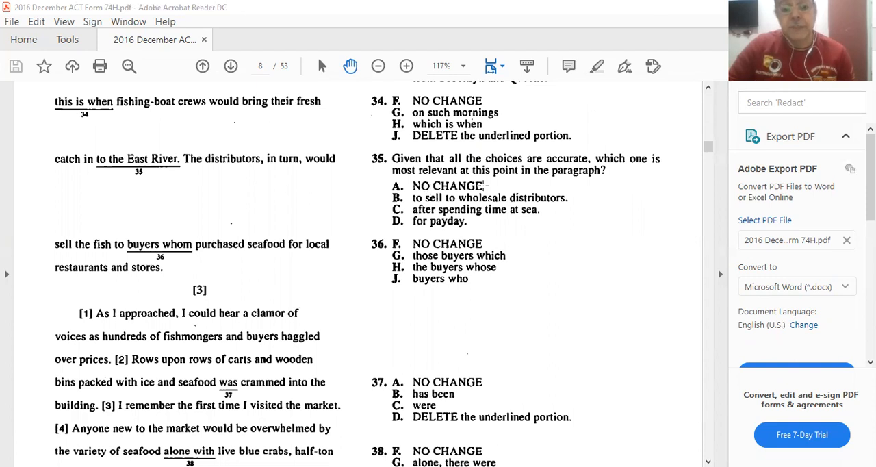
{"action": "mouse_move", "coordinate": [610, 196]}
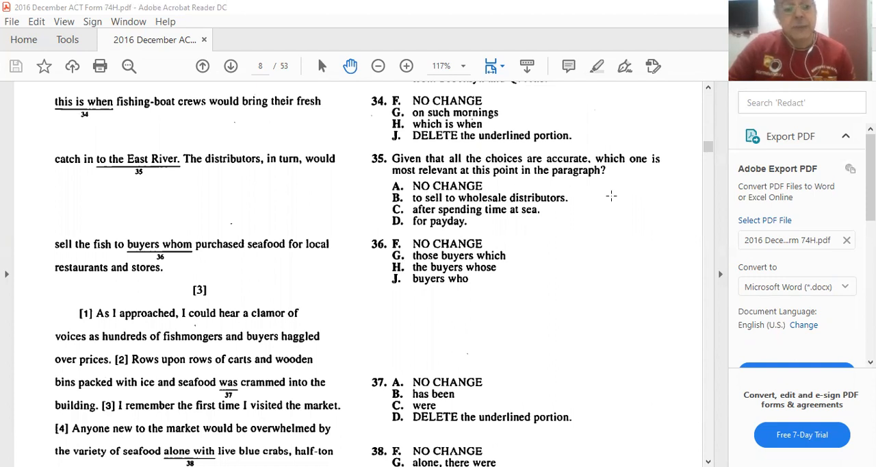
{"action": "mouse_move", "coordinate": [230, 124]}
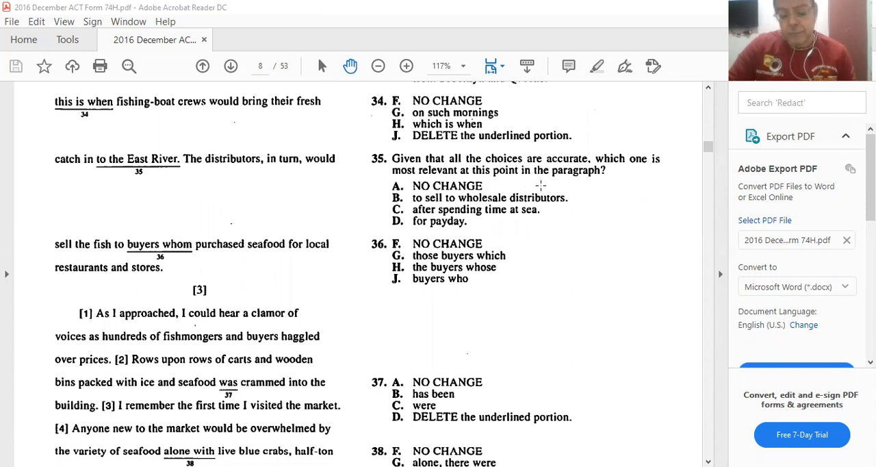
{"action": "mouse_move", "coordinate": [496, 215]}
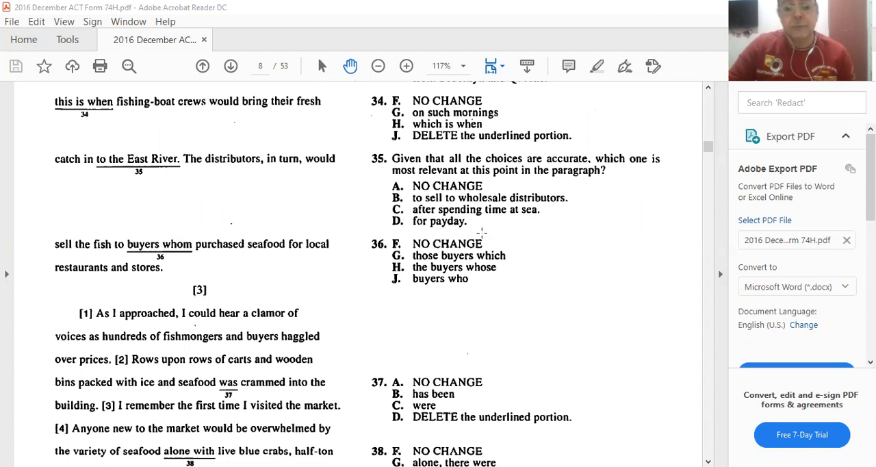
{"action": "mouse_move", "coordinate": [369, 223]}
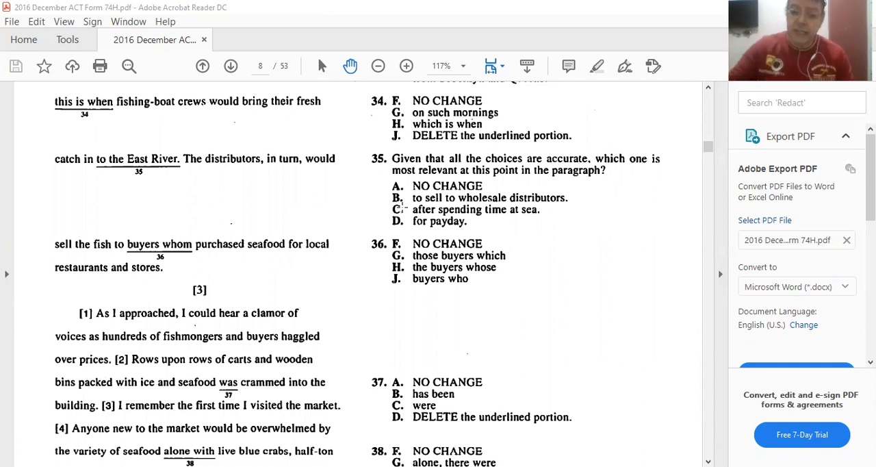
{"action": "mouse_move", "coordinate": [166, 130]}
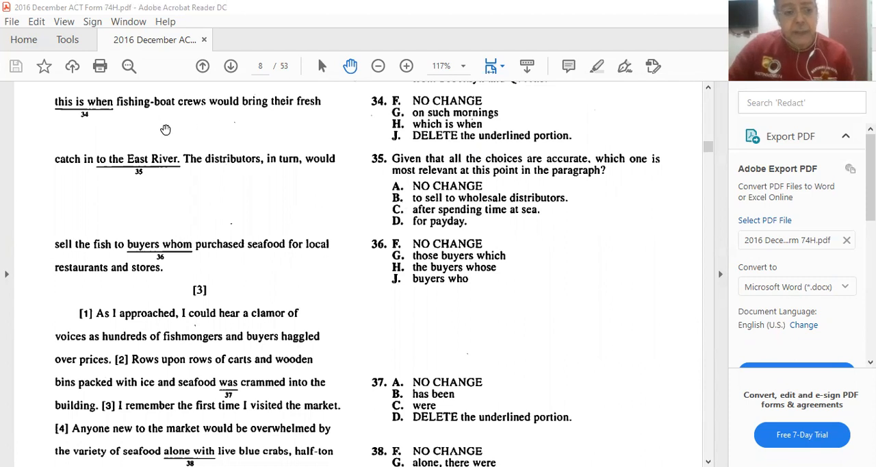
{"action": "mouse_move", "coordinate": [212, 132]}
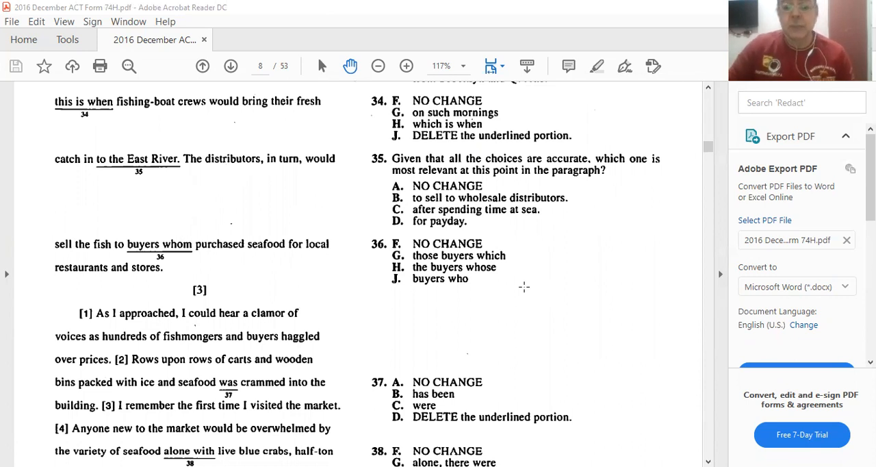
{"action": "mouse_move", "coordinate": [600, 280]}
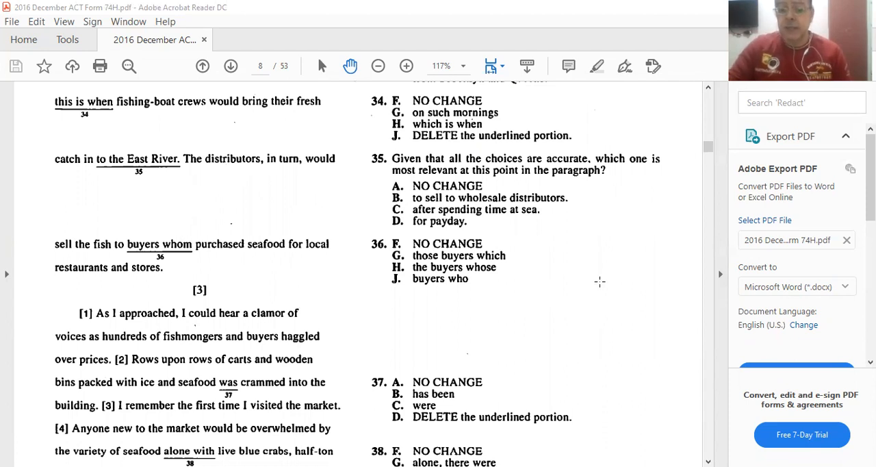
{"action": "mouse_move", "coordinate": [440, 227]}
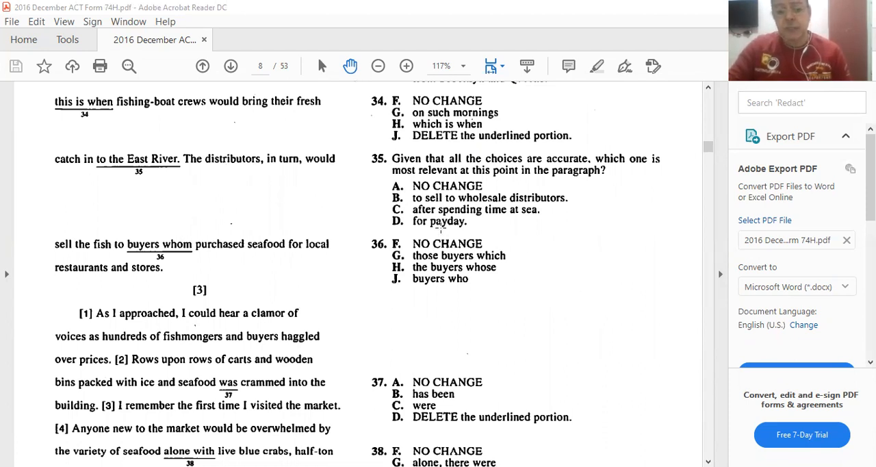
{"action": "mouse_move", "coordinate": [601, 190]}
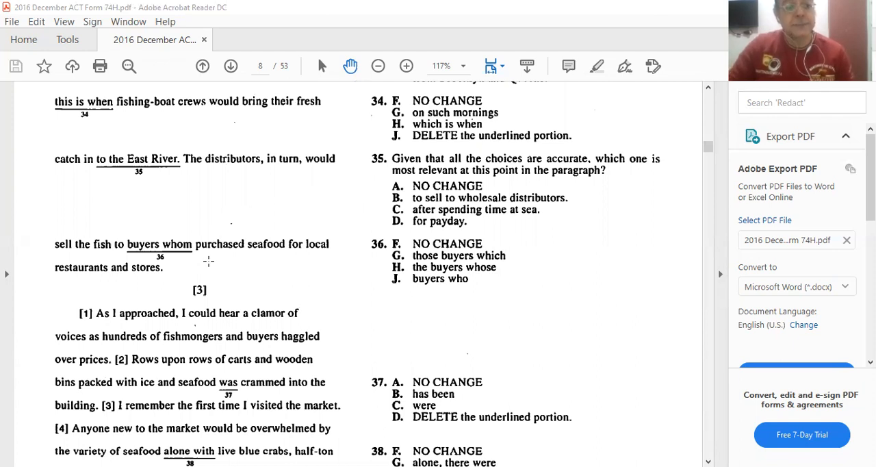
{"action": "scroll", "scroll_direction": "down", "scroll_amount": 3}
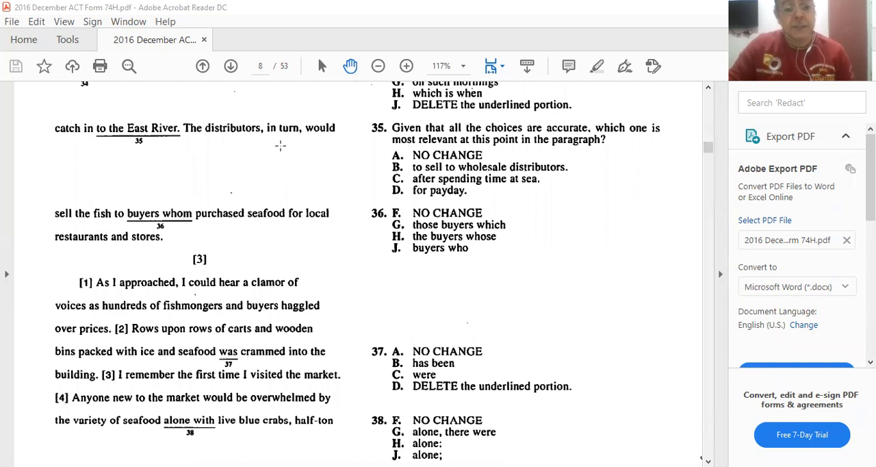
{"action": "mouse_move", "coordinate": [137, 215]}
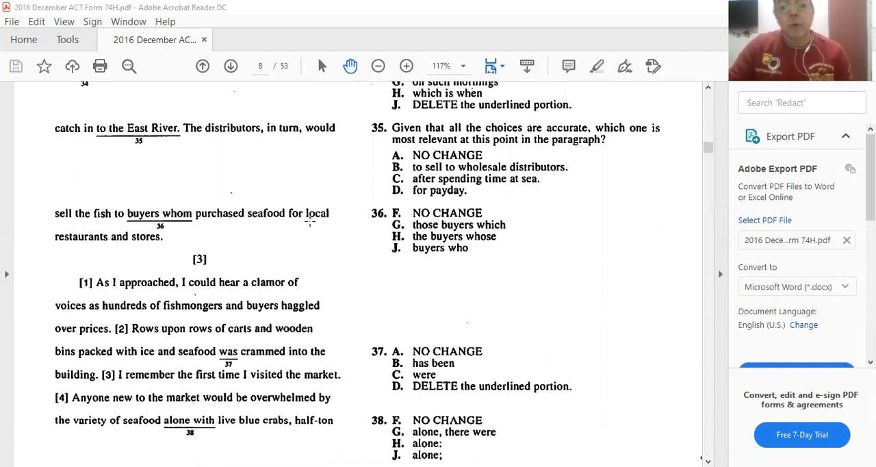
{"action": "mouse_move", "coordinate": [473, 258]}
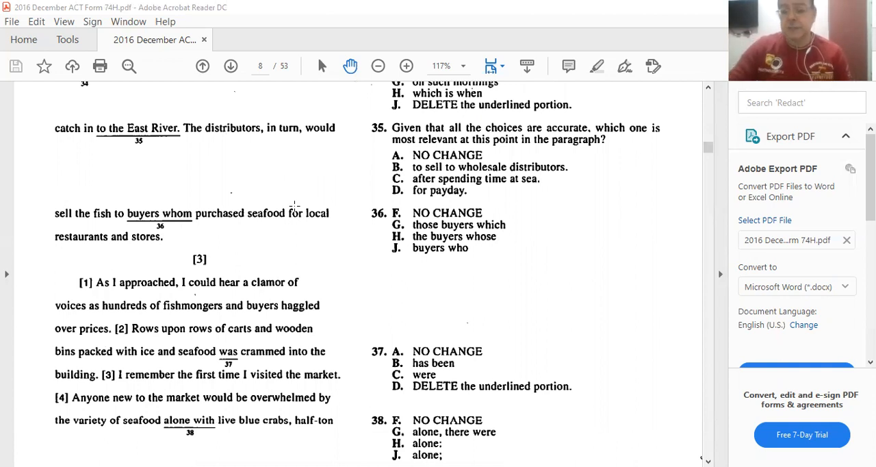
{"action": "mouse_move", "coordinate": [446, 275]}
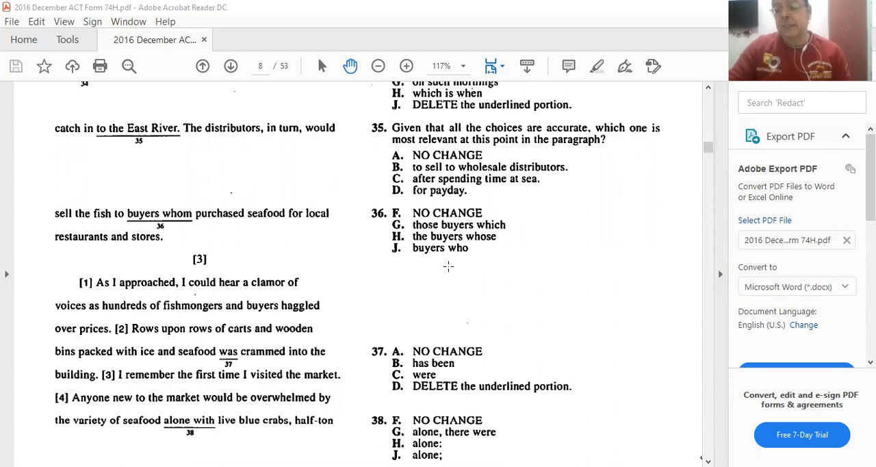
{"action": "mouse_move", "coordinate": [478, 271]}
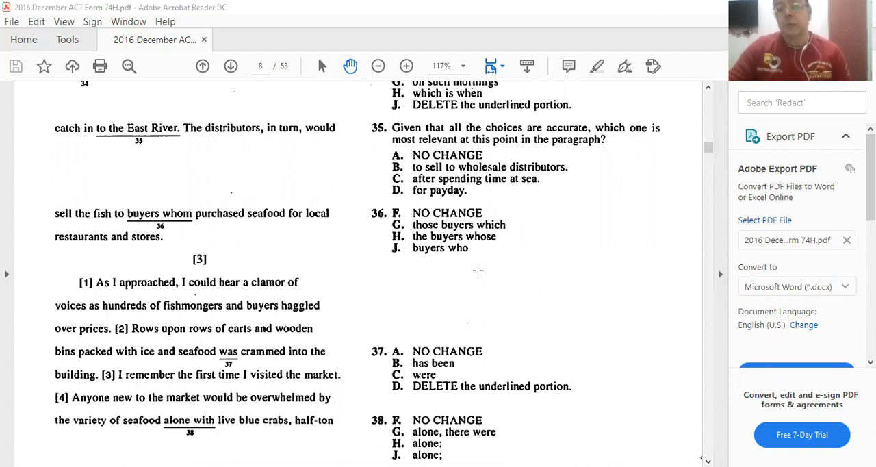
{"action": "mouse_move", "coordinate": [408, 265]}
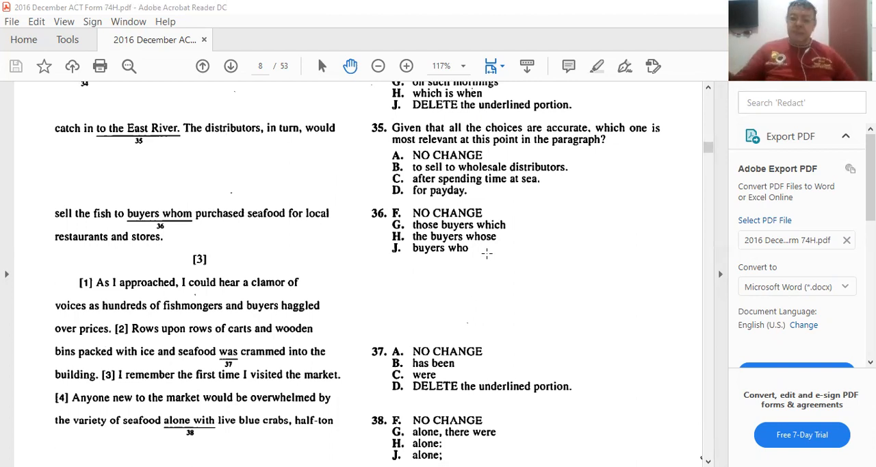
{"action": "mouse_move", "coordinate": [348, 219]}
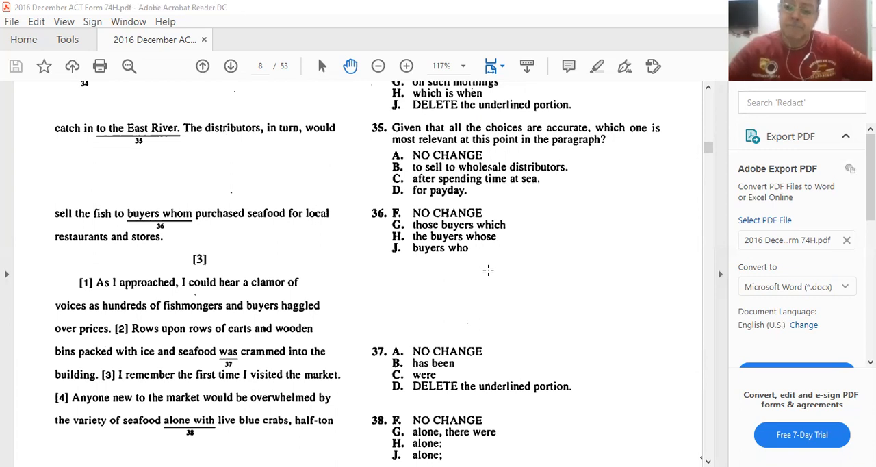
{"action": "mouse_move", "coordinate": [483, 251]}
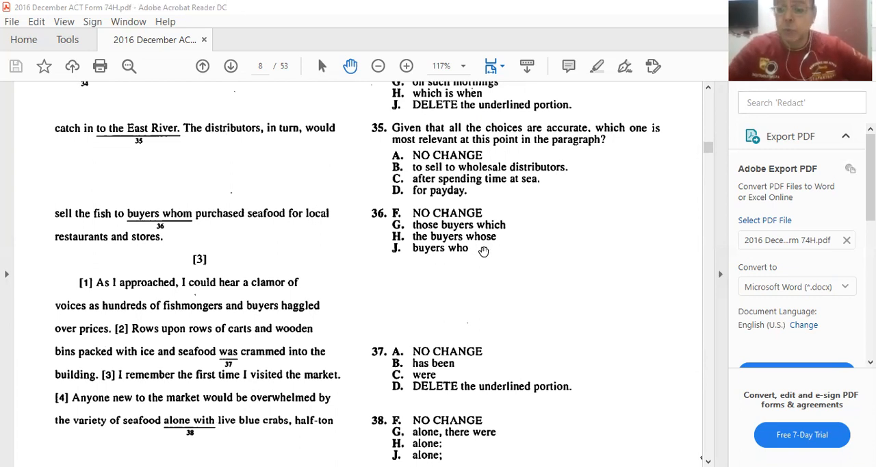
{"action": "mouse_move", "coordinate": [443, 256]}
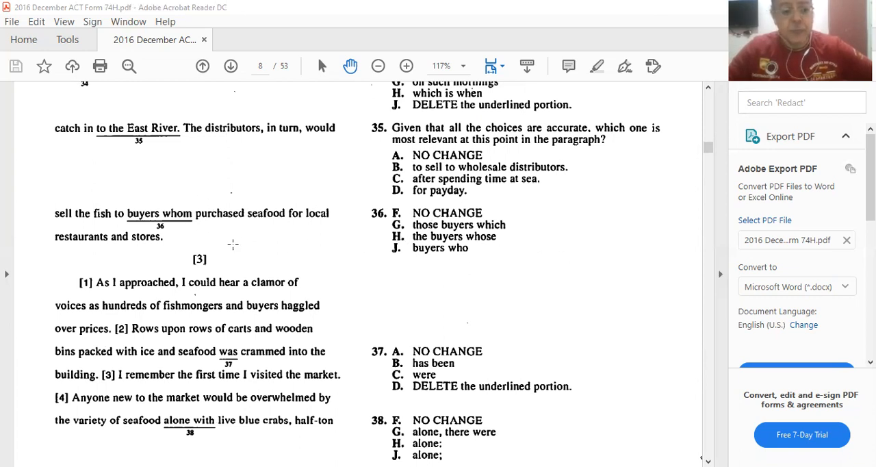
{"action": "mouse_move", "coordinate": [438, 276]}
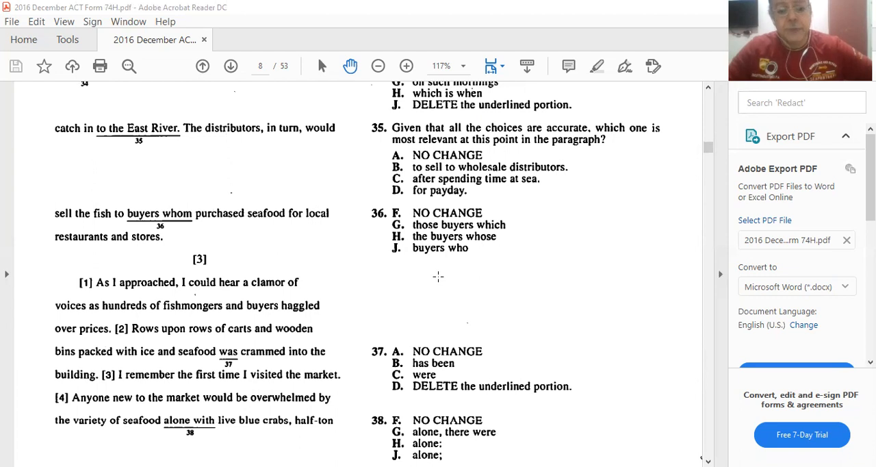
{"action": "mouse_move", "coordinate": [419, 267]}
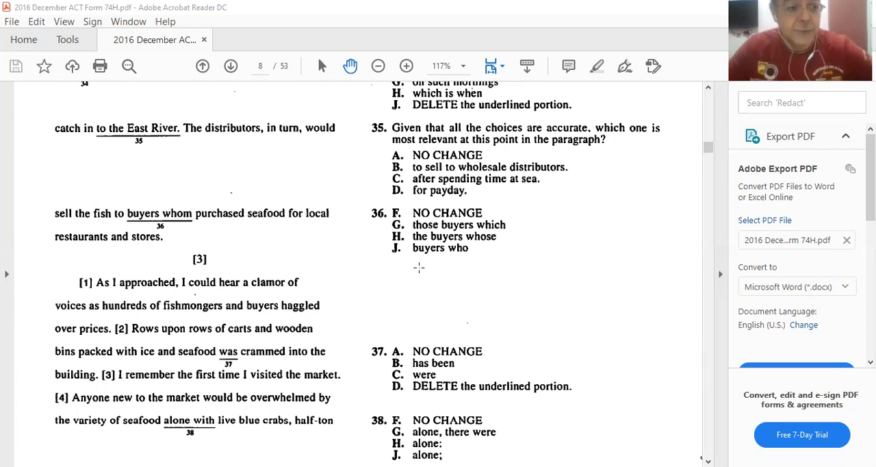
{"action": "scroll", "scroll_direction": "down", "scroll_amount": 3}
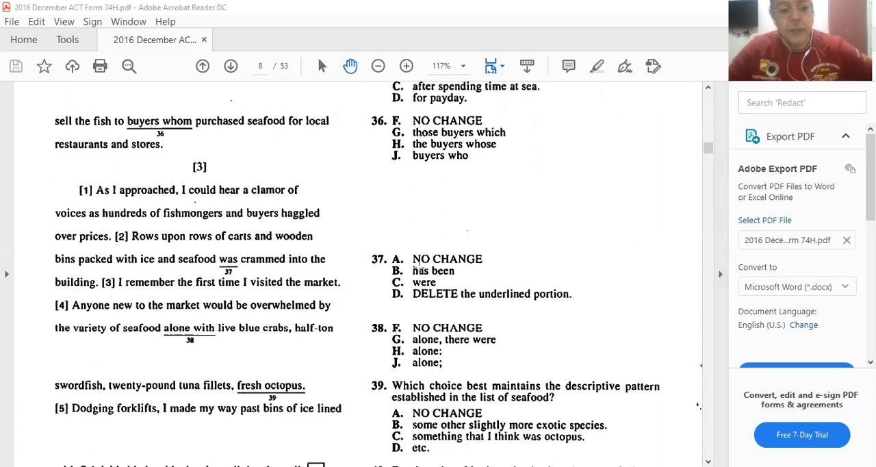
{"action": "mouse_move", "coordinate": [215, 315]}
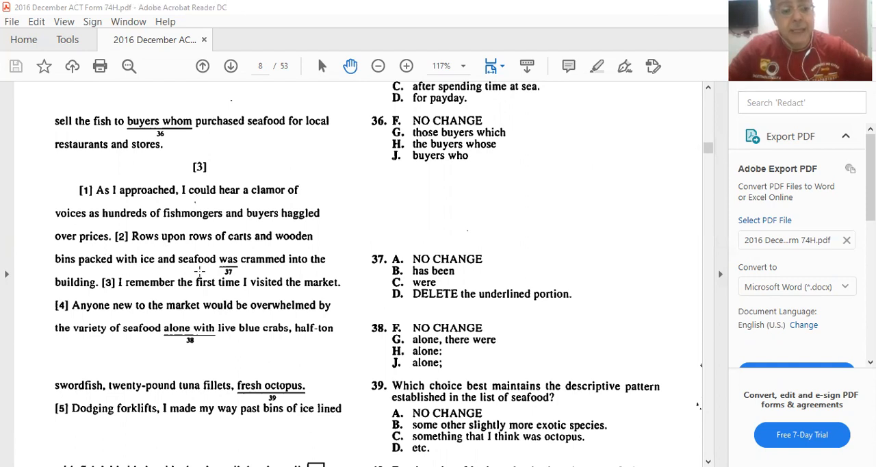
{"action": "mouse_move", "coordinate": [325, 279]}
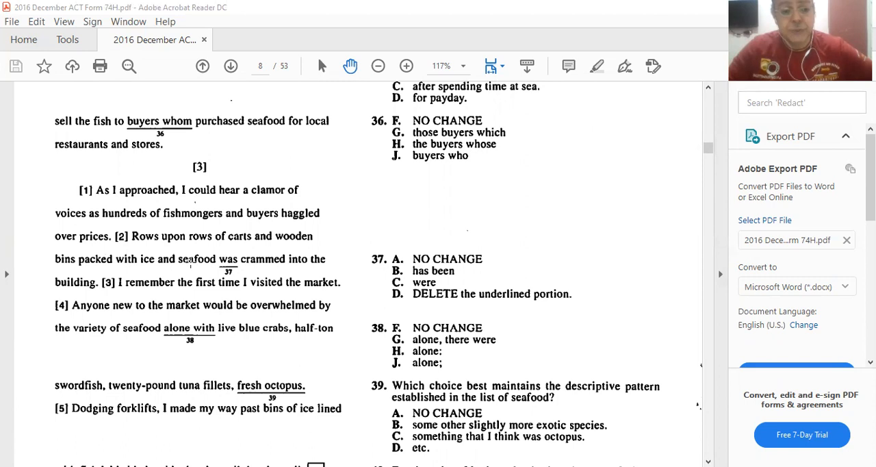
{"action": "mouse_move", "coordinate": [262, 265]}
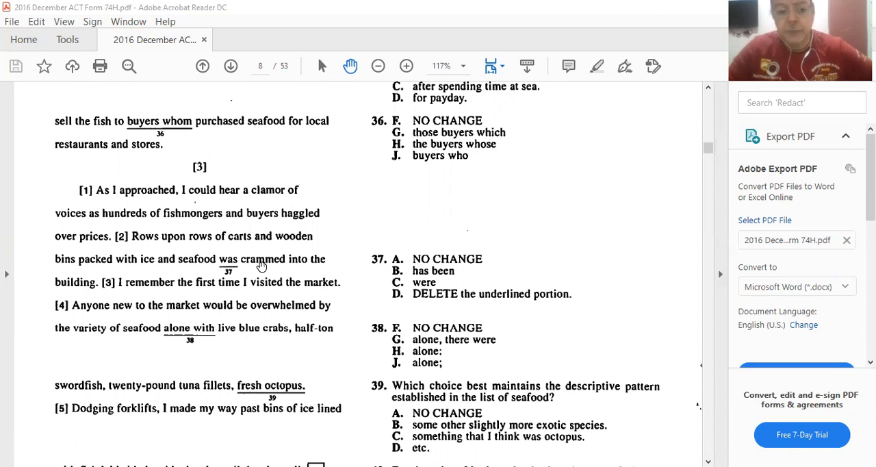
{"action": "mouse_move", "coordinate": [267, 267]}
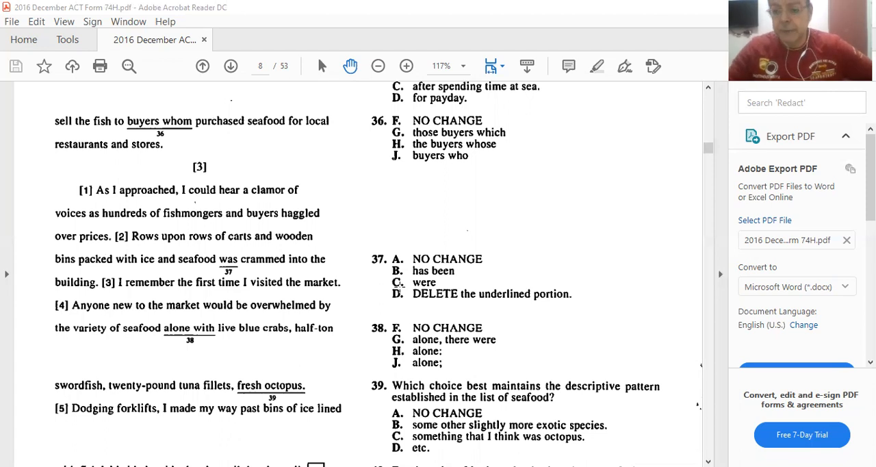
{"action": "mouse_move", "coordinate": [384, 317]}
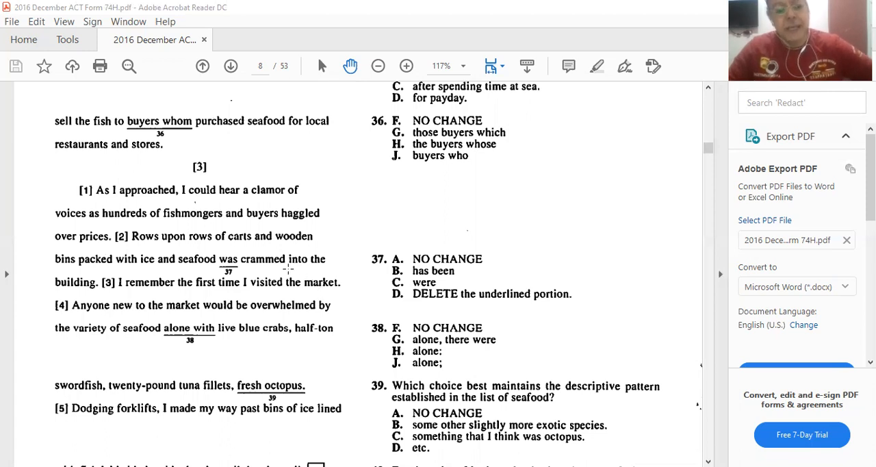
{"action": "scroll", "scroll_direction": "down", "scroll_amount": 3}
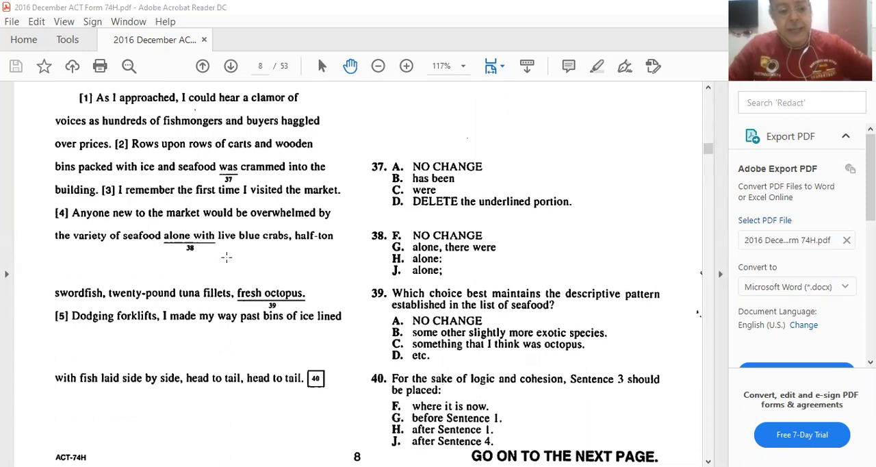
{"action": "mouse_move", "coordinate": [202, 253]}
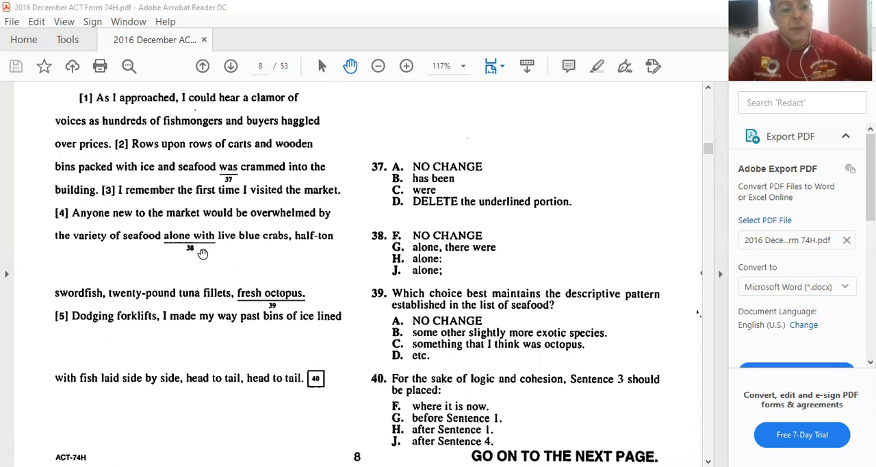
{"action": "mouse_move", "coordinate": [108, 213]}
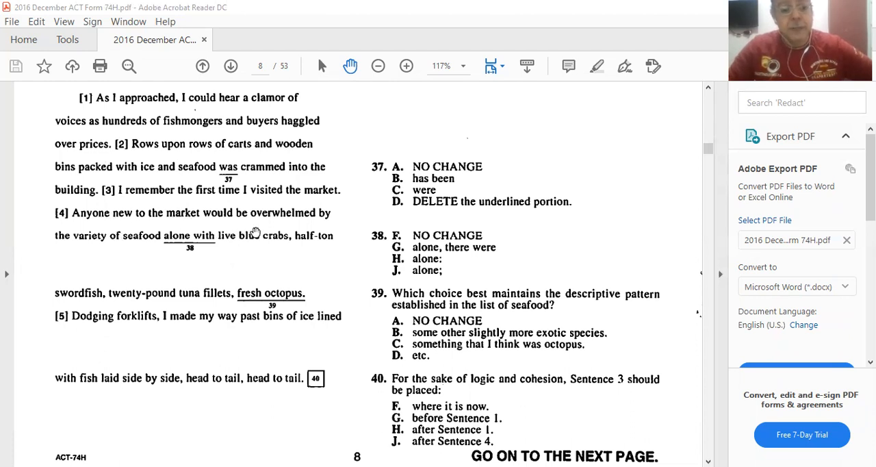
{"action": "mouse_move", "coordinate": [52, 262]}
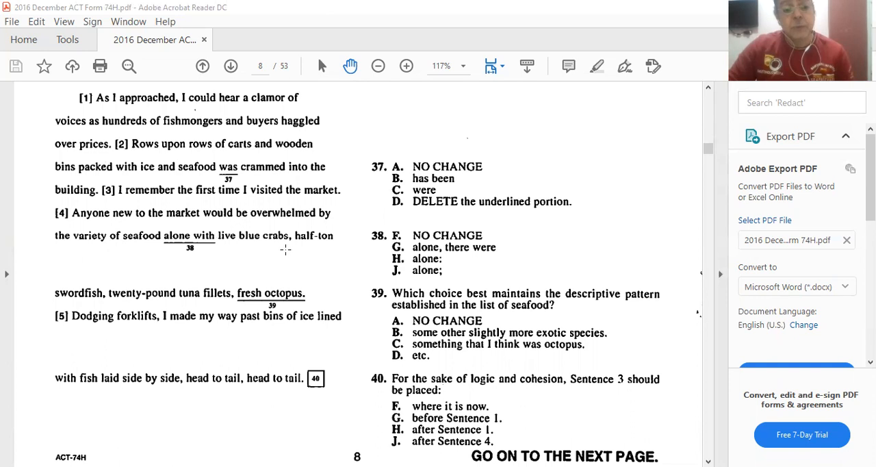
{"action": "mouse_move", "coordinate": [281, 251]}
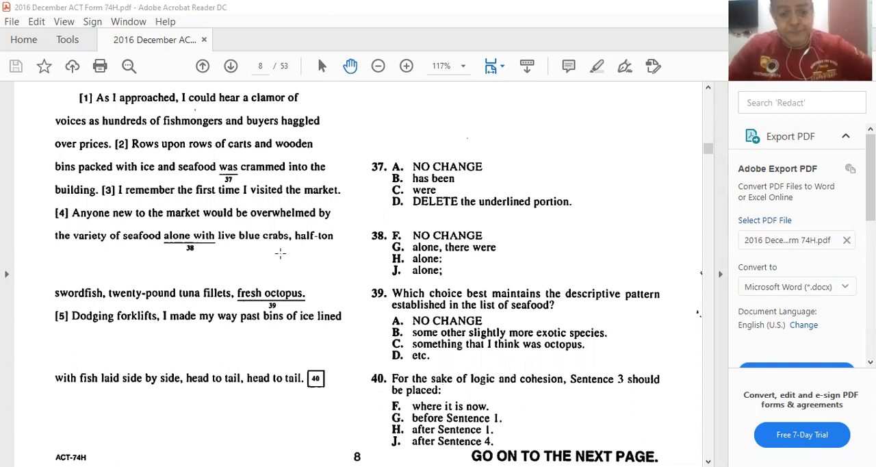
{"action": "mouse_move", "coordinate": [587, 294]}
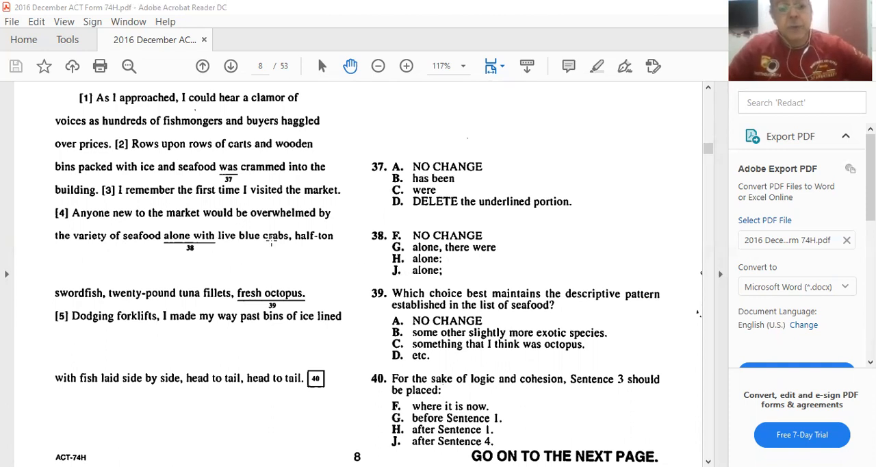
{"action": "mouse_move", "coordinate": [284, 255]}
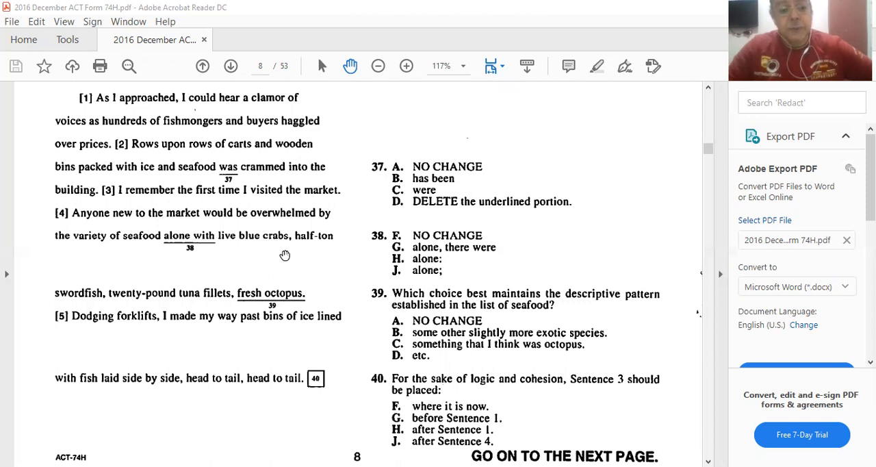
{"action": "mouse_move", "coordinate": [388, 269]}
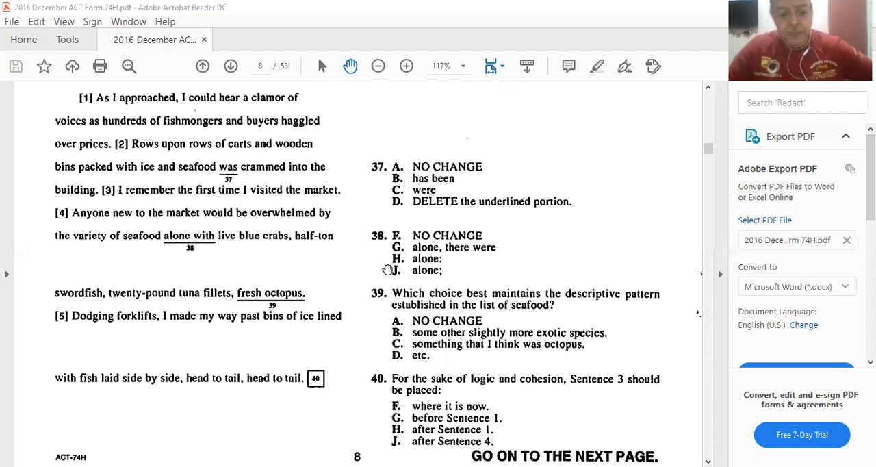
{"action": "mouse_move", "coordinate": [246, 265]}
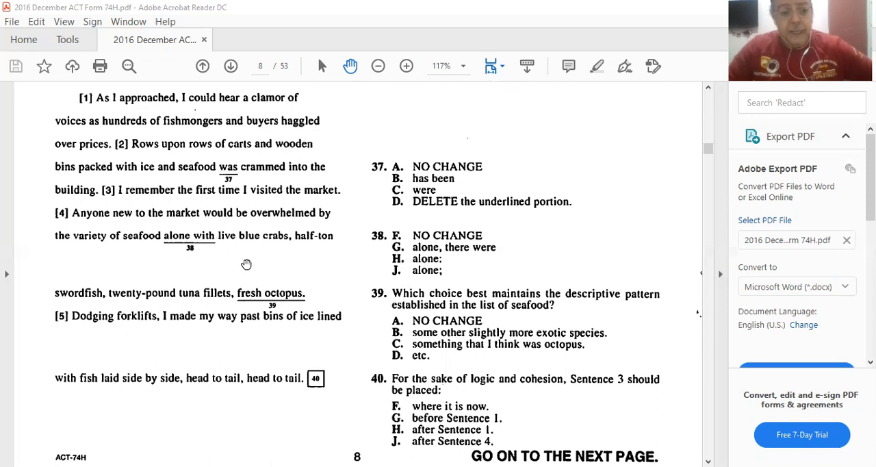
{"action": "mouse_move", "coordinate": [180, 322]}
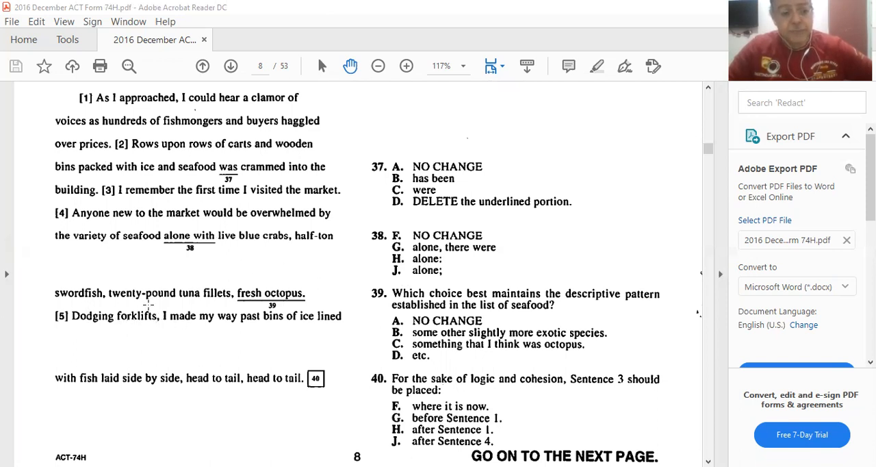
{"action": "mouse_move", "coordinate": [218, 318]}
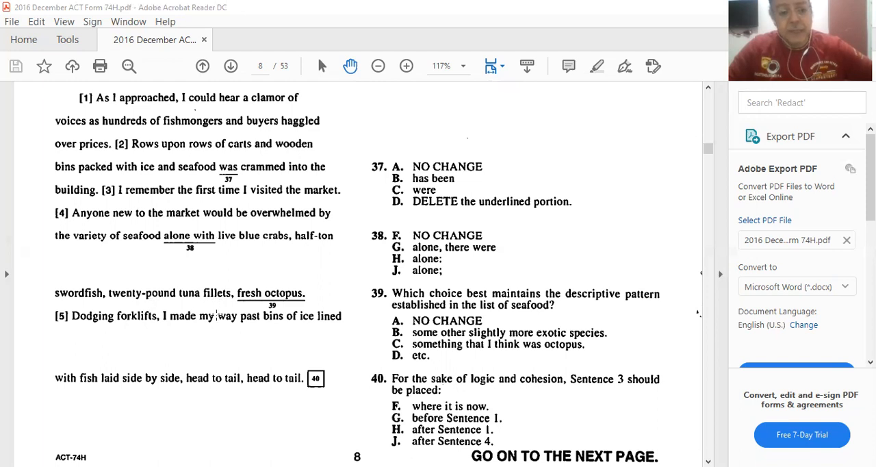
{"action": "mouse_move", "coordinate": [477, 254]}
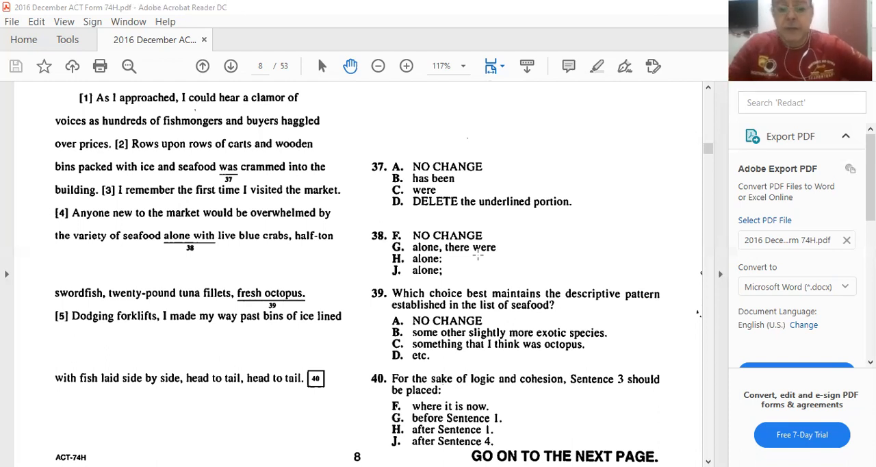
{"action": "mouse_move", "coordinate": [445, 267]}
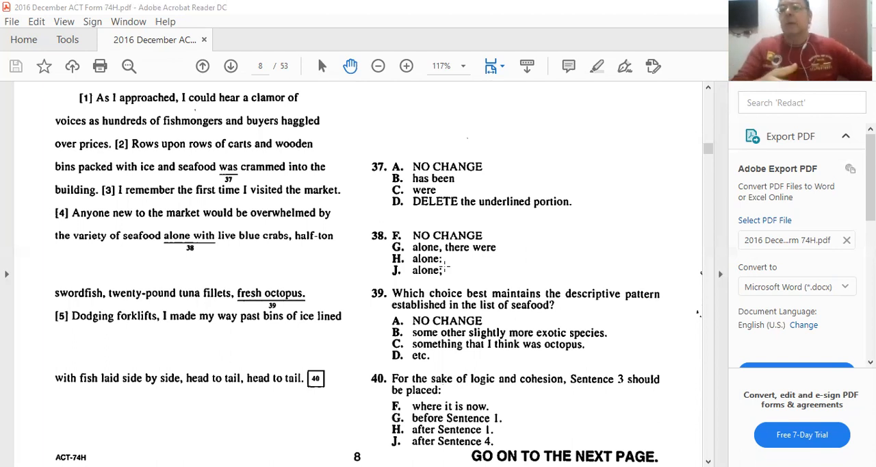
{"action": "mouse_move", "coordinate": [273, 210]}
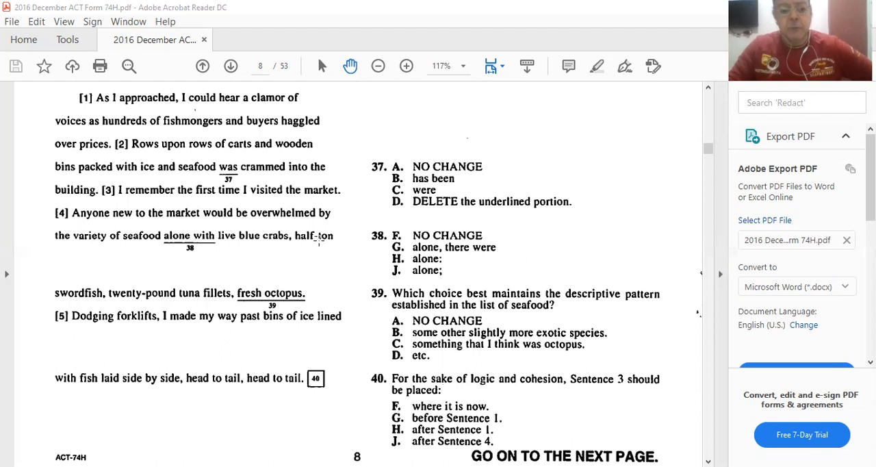
{"action": "mouse_move", "coordinate": [151, 251]}
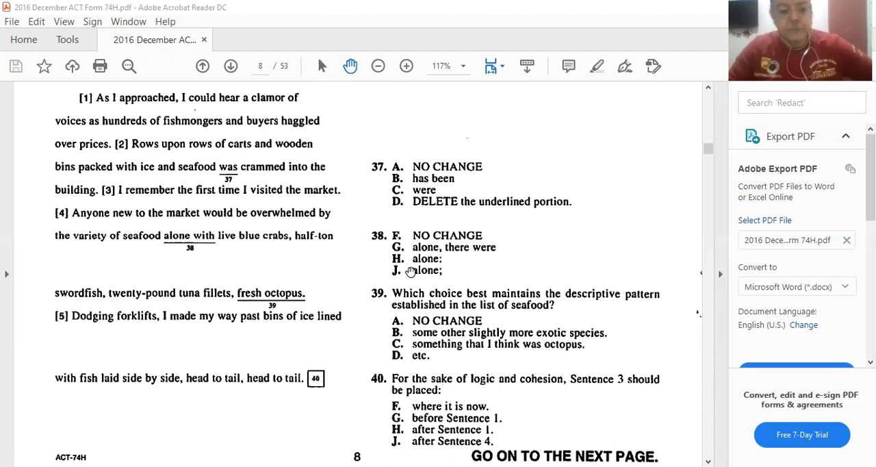
{"action": "scroll", "scroll_direction": "down", "scroll_amount": 3}
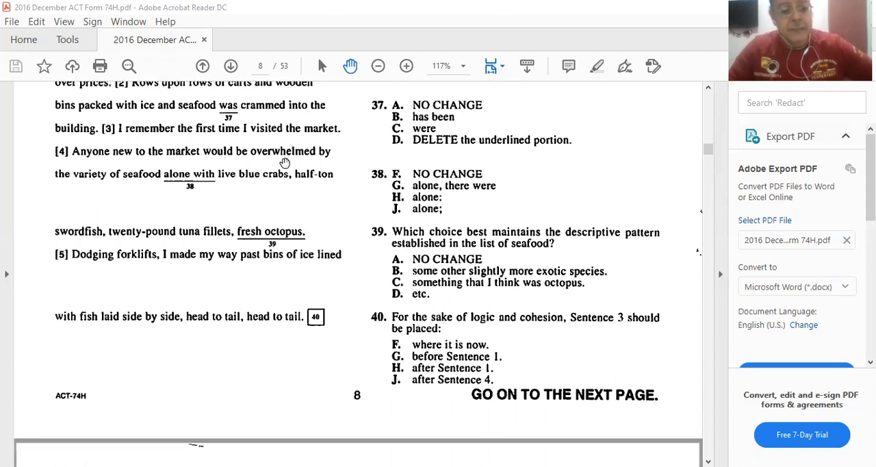
{"action": "mouse_move", "coordinate": [229, 254]}
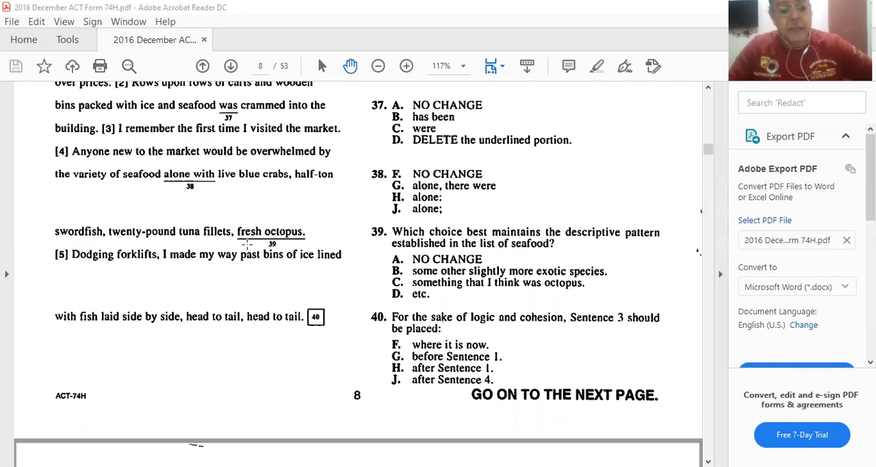
{"action": "mouse_move", "coordinate": [313, 246]}
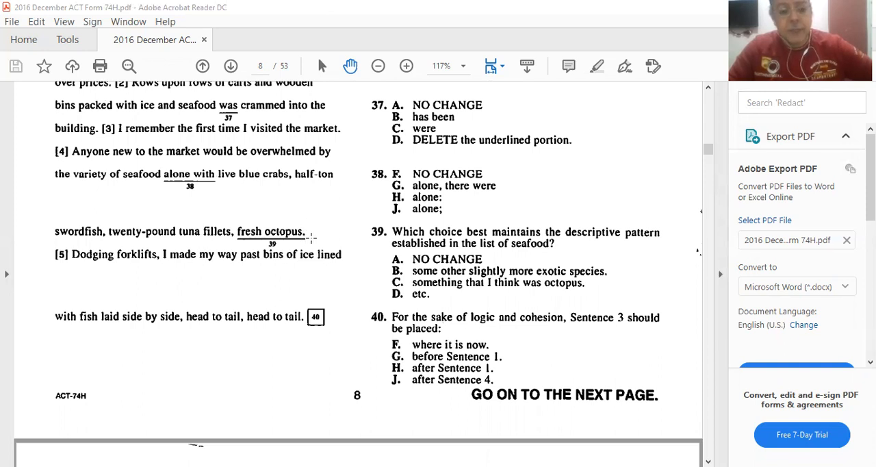
{"action": "mouse_move", "coordinate": [84, 286]}
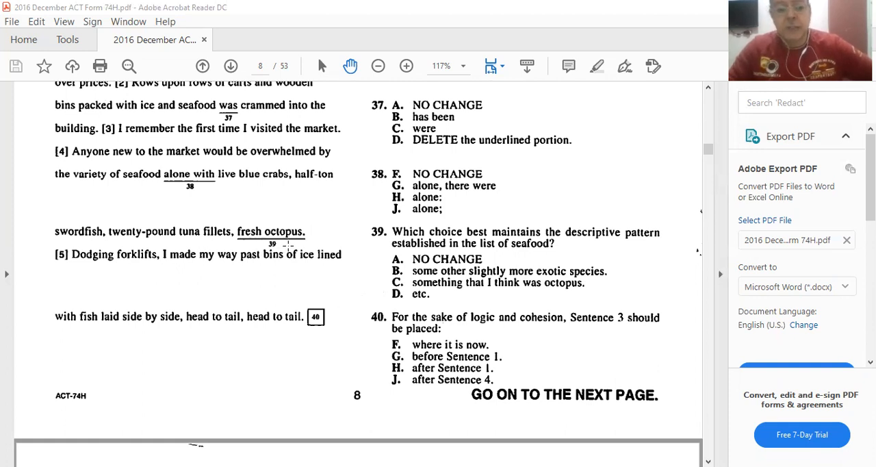
{"action": "mouse_move", "coordinate": [271, 194]}
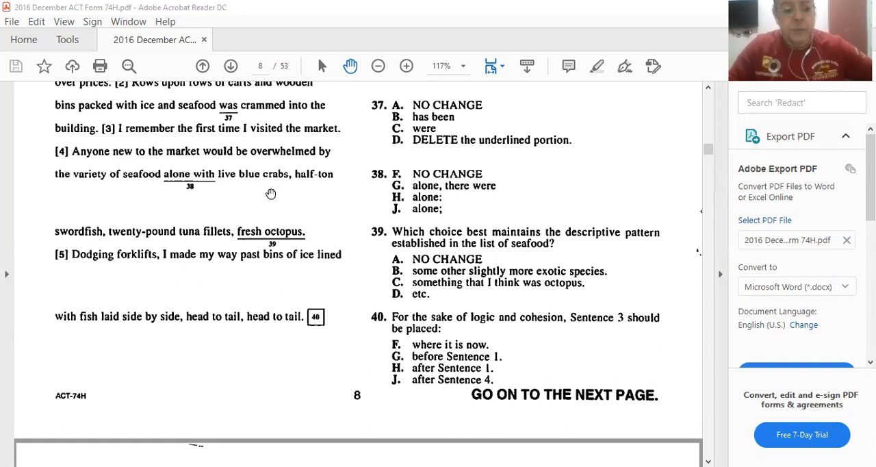
{"action": "mouse_move", "coordinate": [216, 237]}
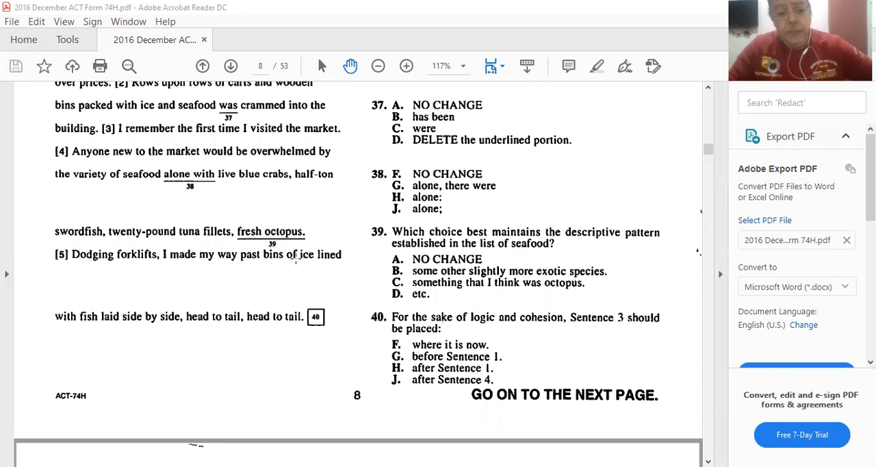
{"action": "mouse_move", "coordinate": [299, 286]}
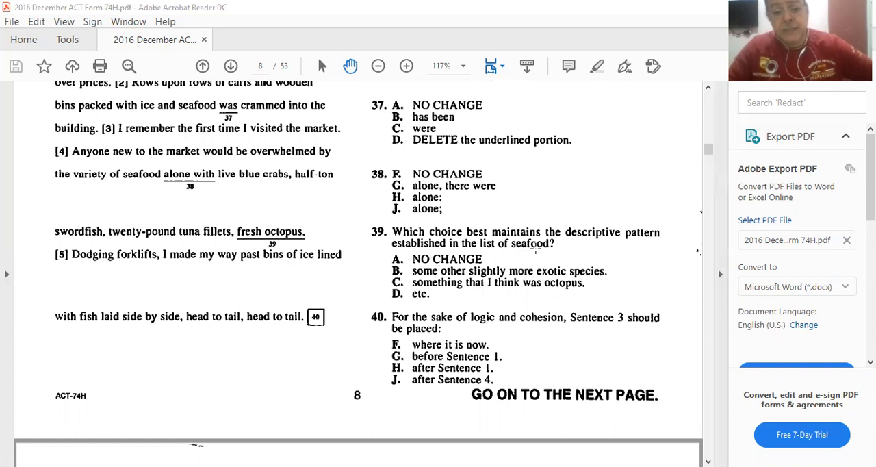
{"action": "mouse_move", "coordinate": [570, 249]}
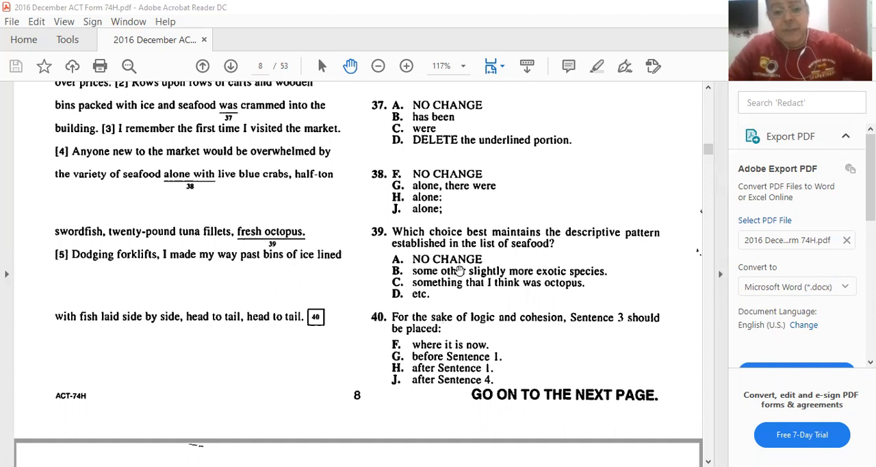
{"action": "mouse_move", "coordinate": [532, 270]}
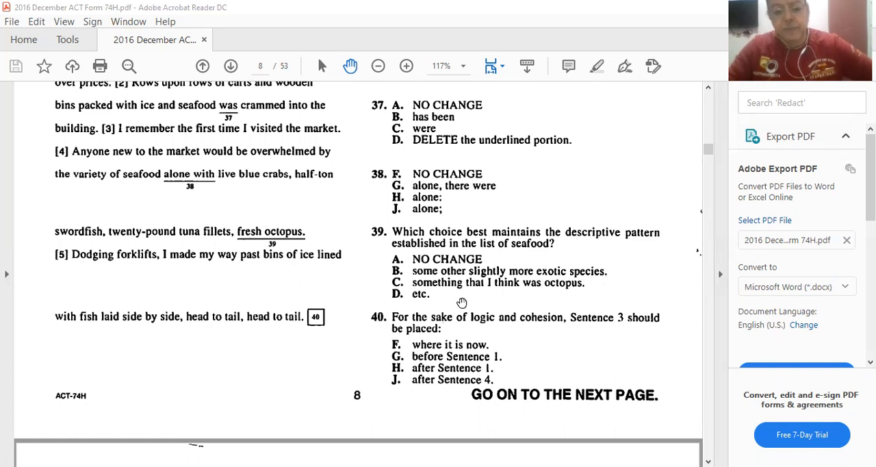
{"action": "mouse_move", "coordinate": [581, 304]}
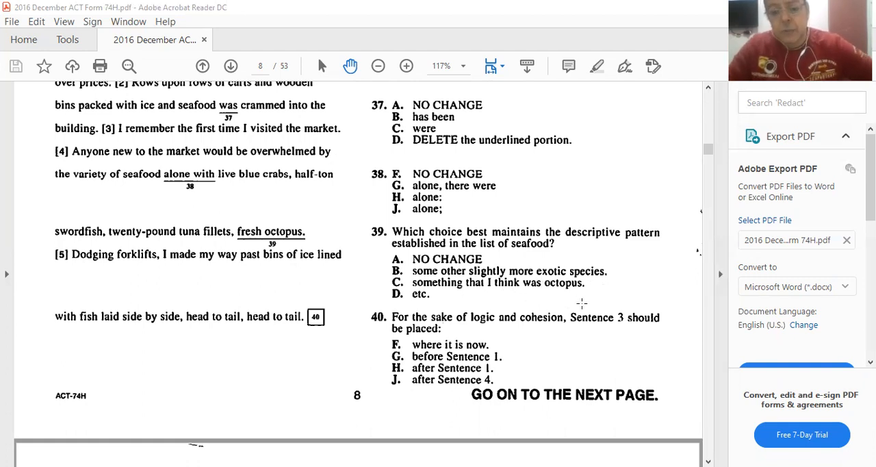
{"action": "mouse_move", "coordinate": [399, 308]}
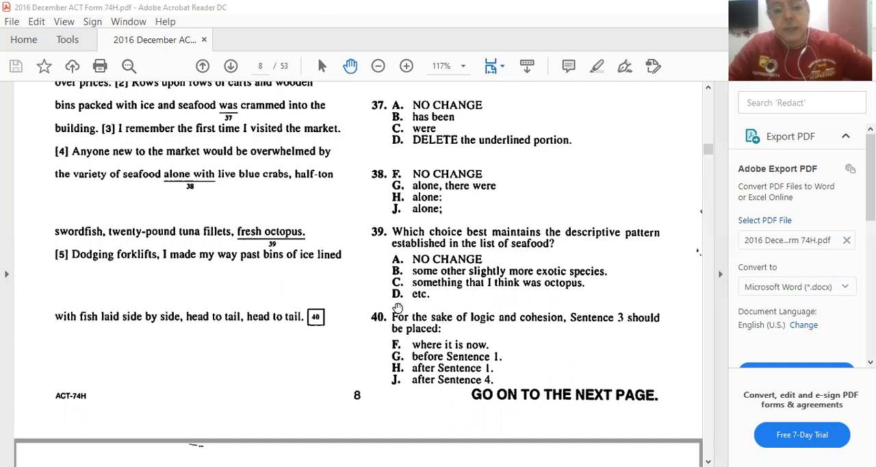
{"action": "mouse_move", "coordinate": [445, 300]}
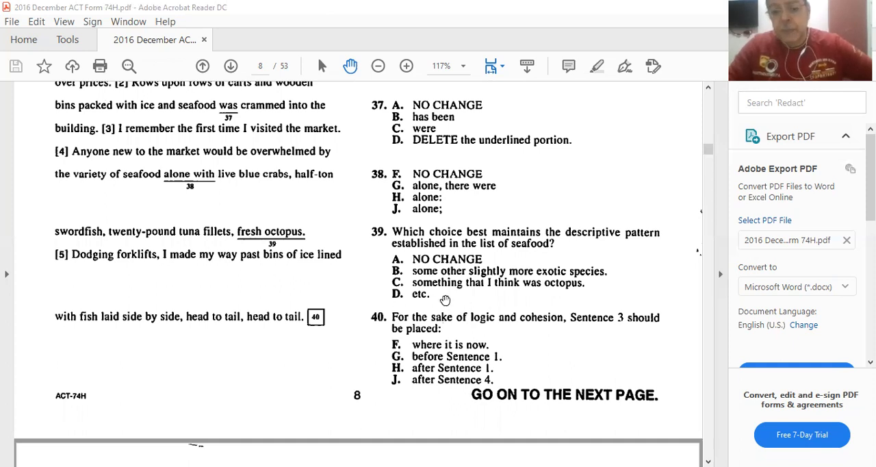
{"action": "mouse_move", "coordinate": [628, 245]}
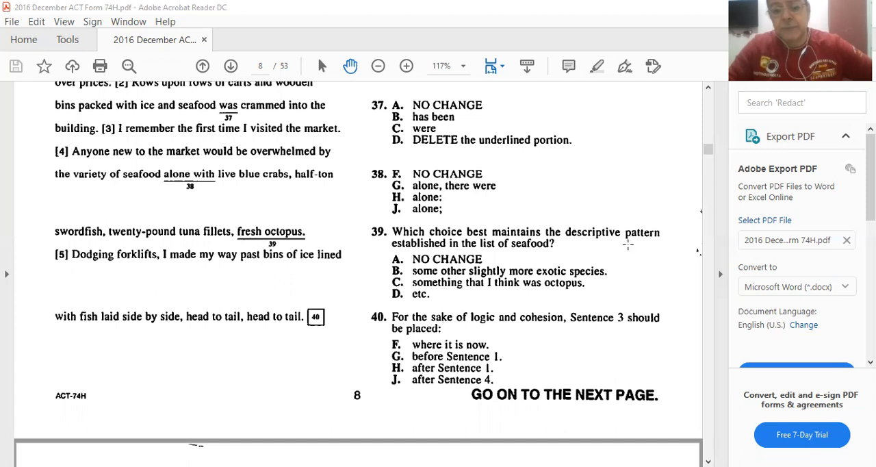
{"action": "mouse_move", "coordinate": [339, 237]}
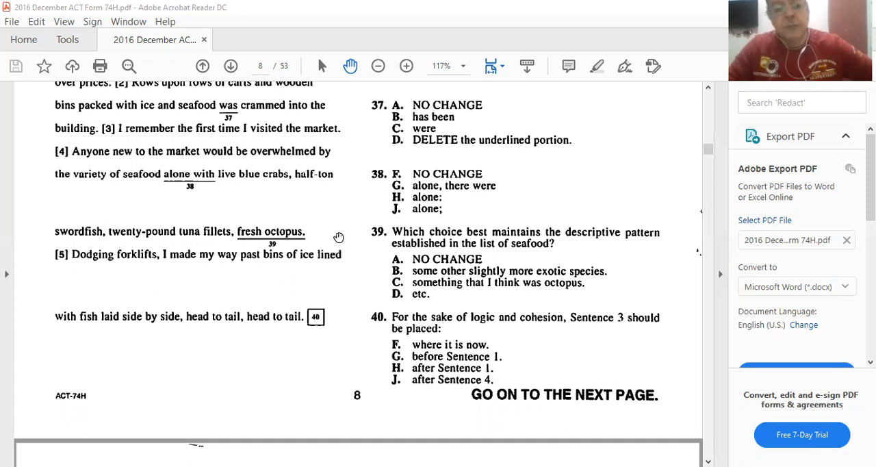
{"action": "mouse_move", "coordinate": [431, 266]}
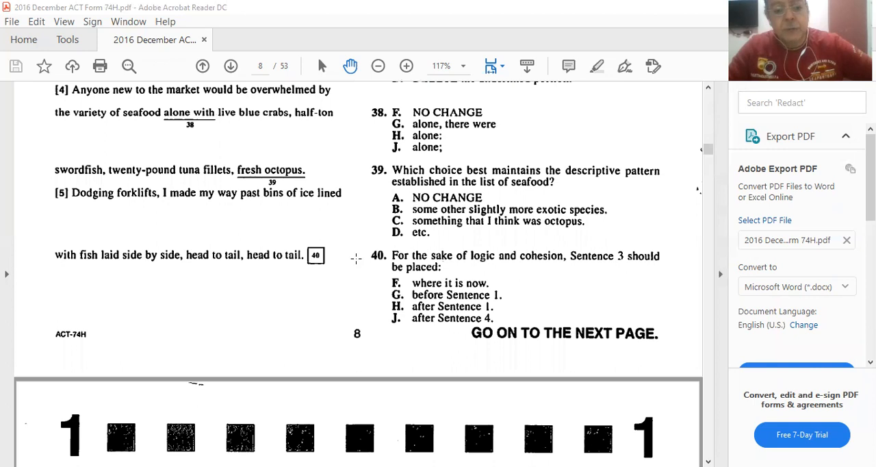
{"action": "scroll", "scroll_direction": "down", "scroll_amount": 3}
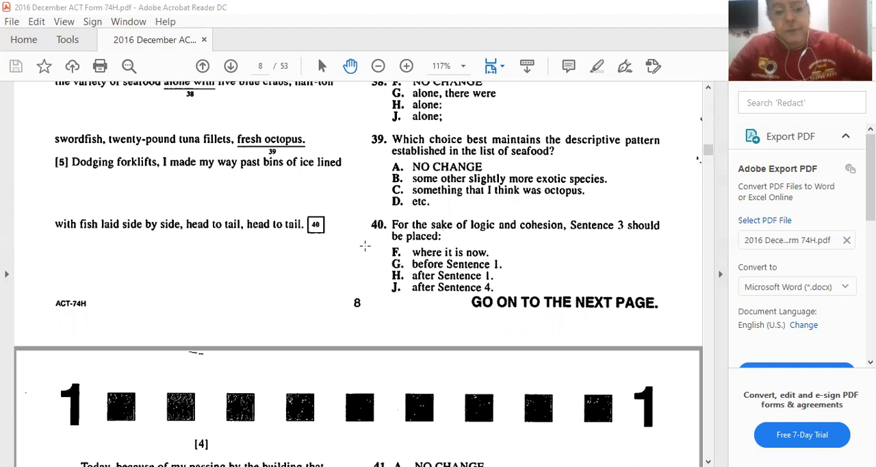
{"action": "mouse_move", "coordinate": [358, 201]}
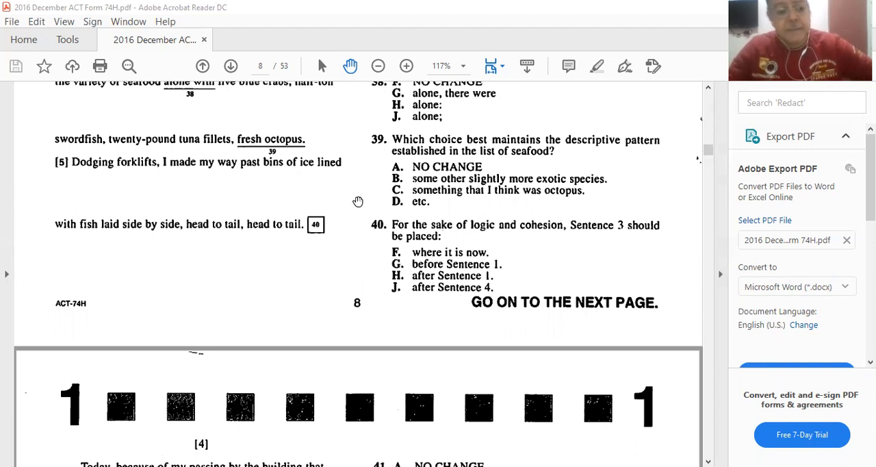
{"action": "mouse_move", "coordinate": [448, 281]}
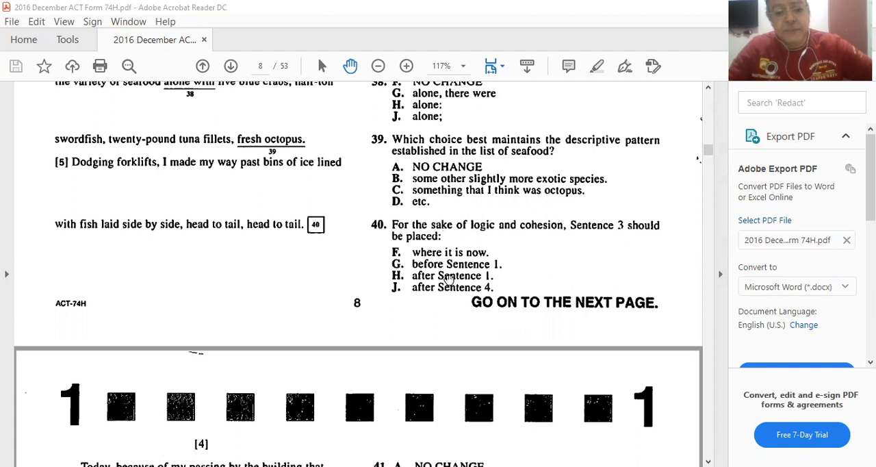
{"action": "mouse_move", "coordinate": [244, 240]}
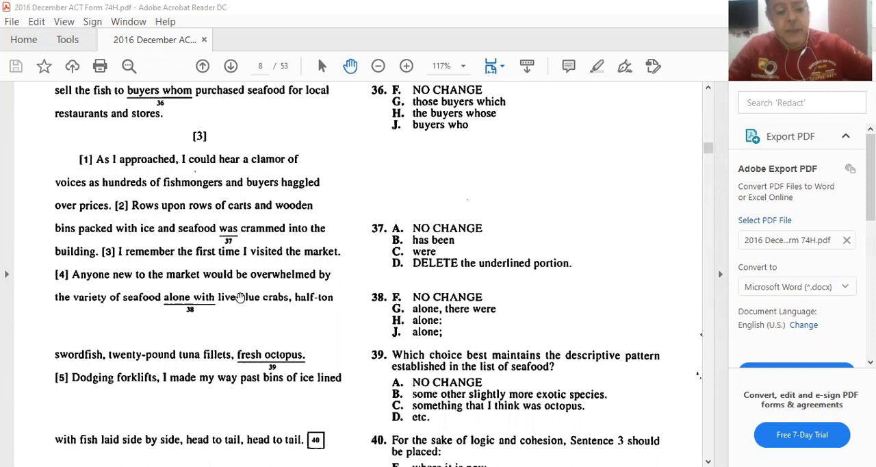
{"action": "mouse_move", "coordinate": [221, 170]}
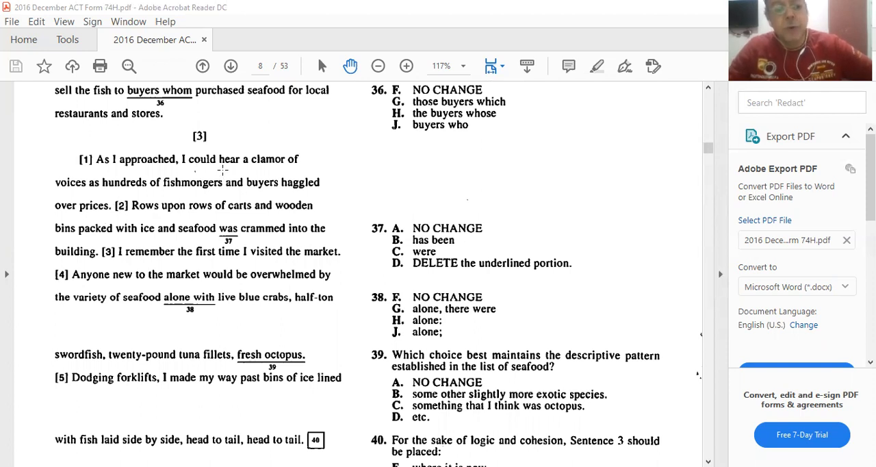
{"action": "scroll", "scroll_direction": "down", "scroll_amount": 3}
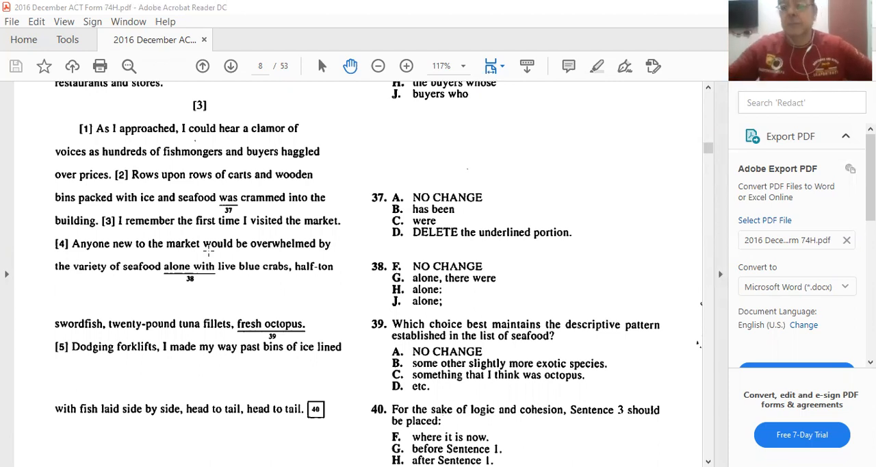
{"action": "mouse_move", "coordinate": [138, 310]}
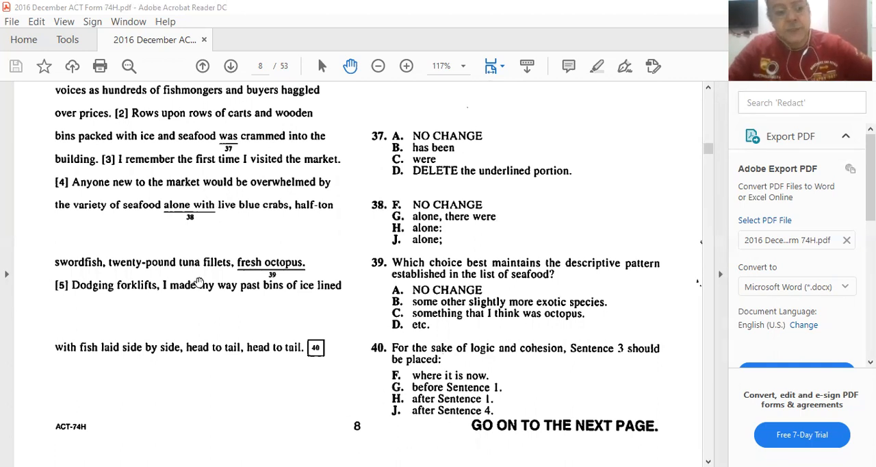
{"action": "mouse_move", "coordinate": [211, 173]}
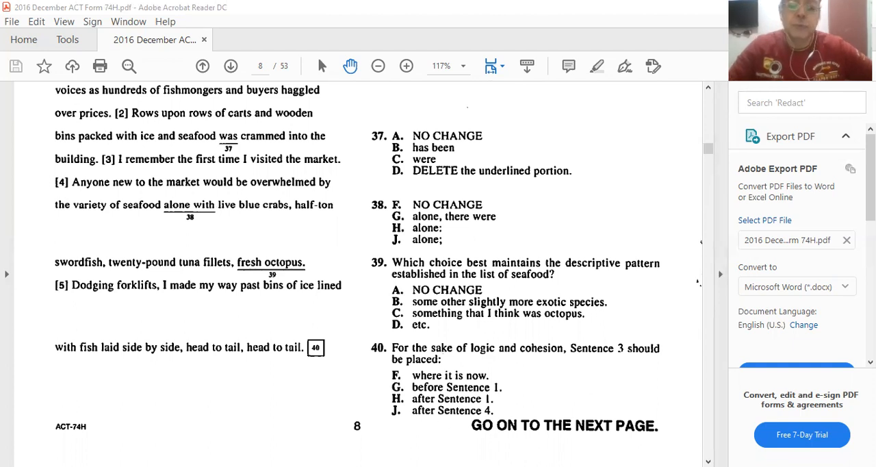
{"action": "mouse_move", "coordinate": [532, 405]}
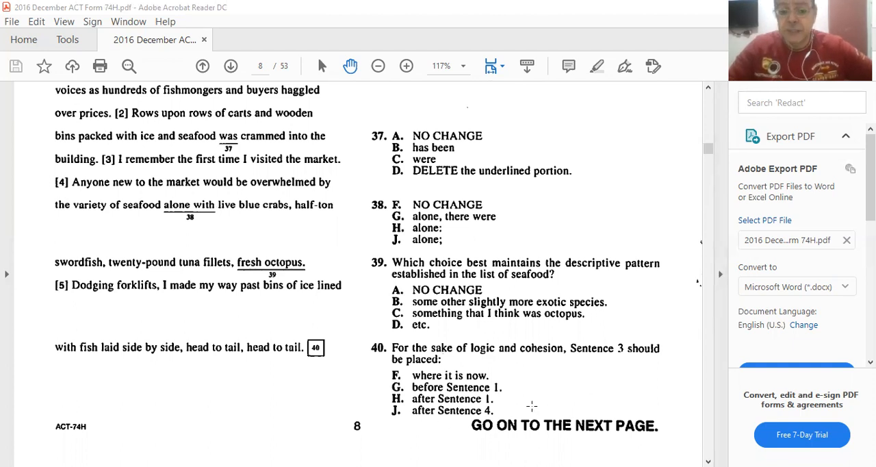
{"action": "mouse_move", "coordinate": [379, 375]}
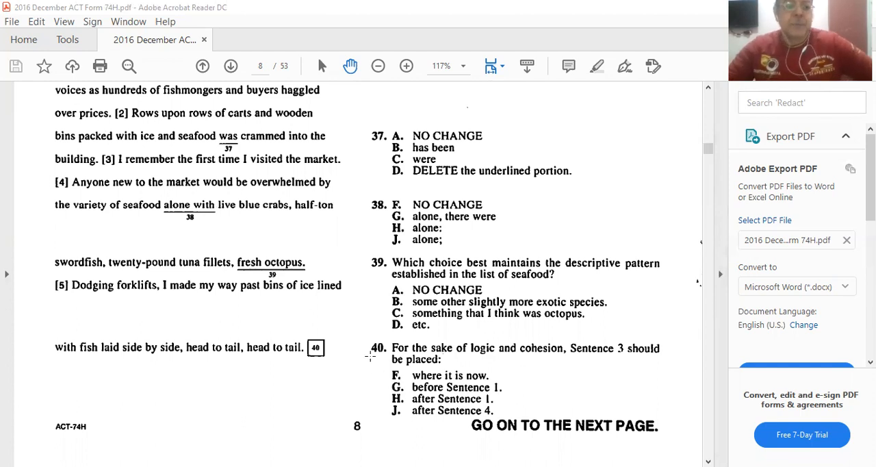
{"action": "scroll", "scroll_direction": "down", "scroll_amount": 3}
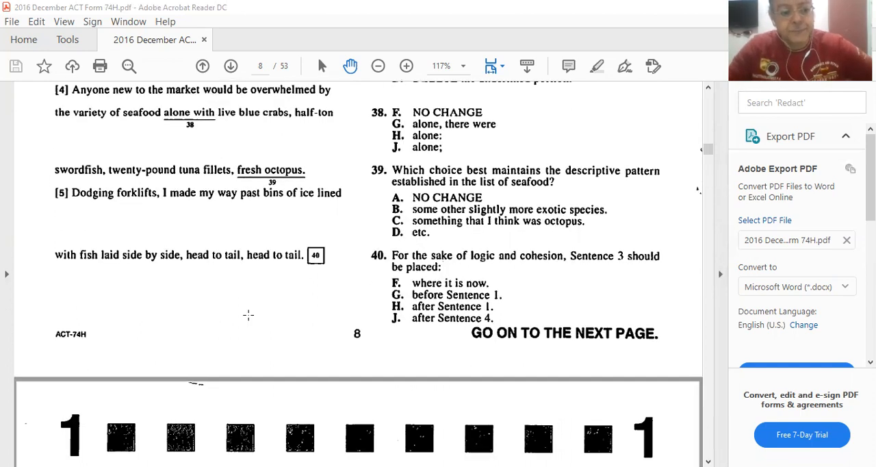
{"action": "scroll", "scroll_direction": "down", "scroll_amount": 3}
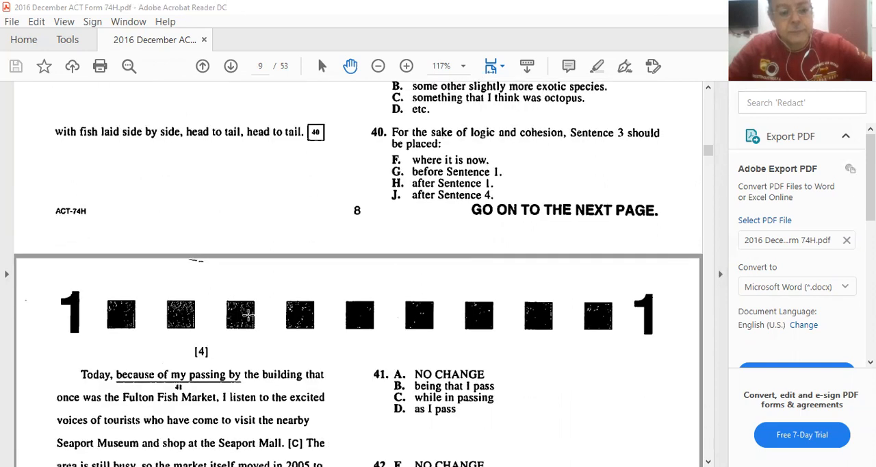
{"action": "scroll", "scroll_direction": "down", "scroll_amount": 3}
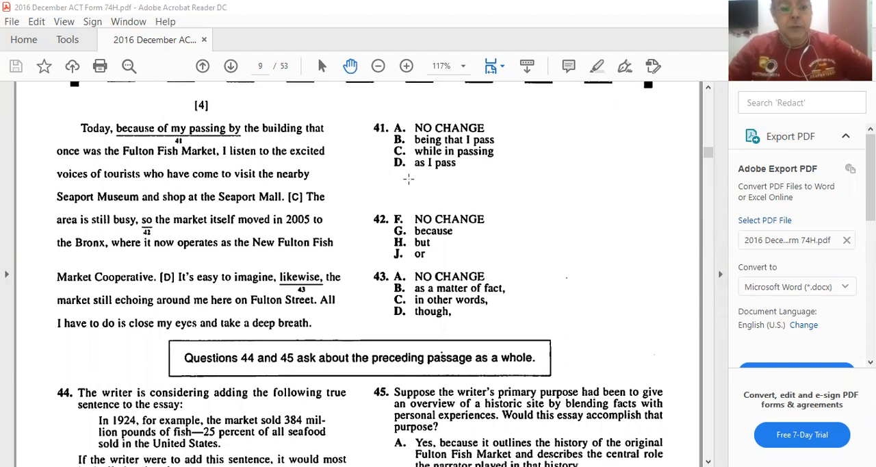
{"action": "scroll", "scroll_direction": "down", "scroll_amount": 3}
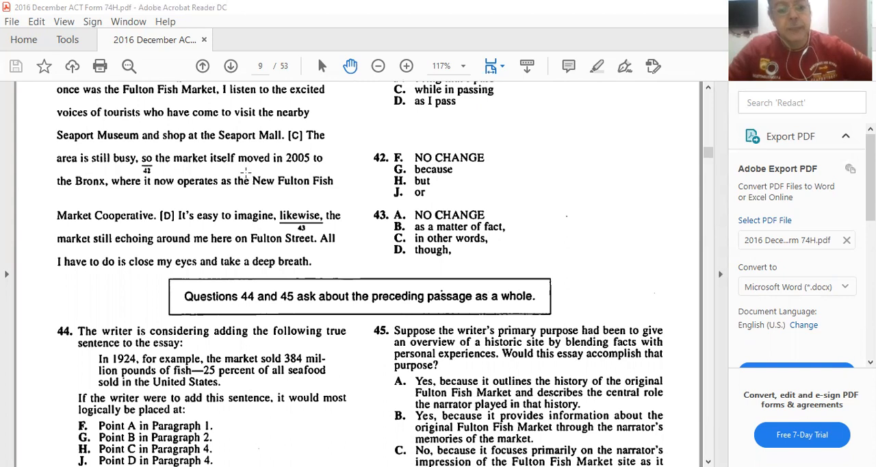
{"action": "mouse_move", "coordinate": [222, 170]}
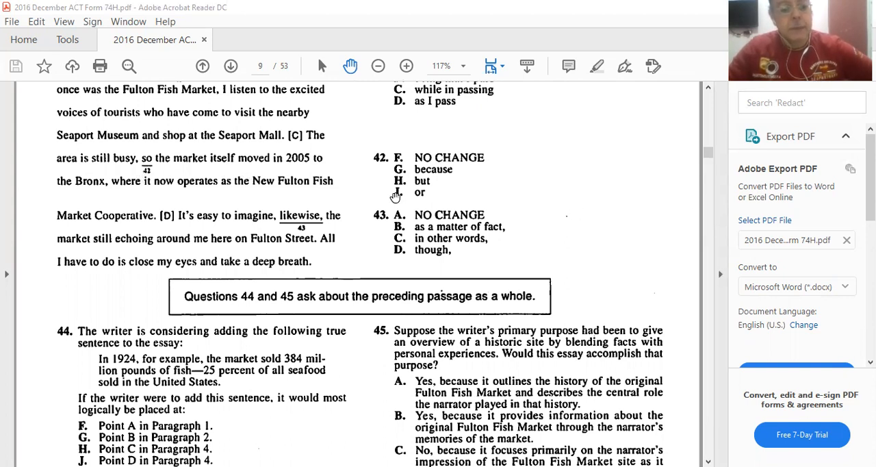
{"action": "mouse_move", "coordinate": [109, 182]}
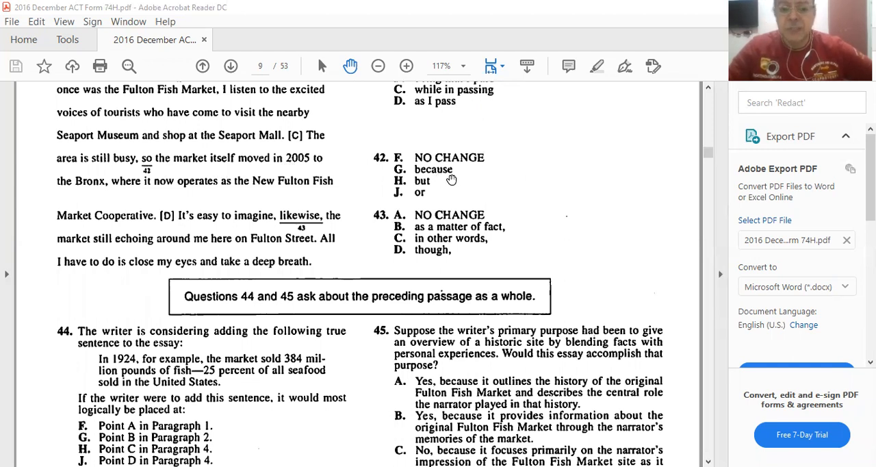
{"action": "mouse_move", "coordinate": [494, 169]}
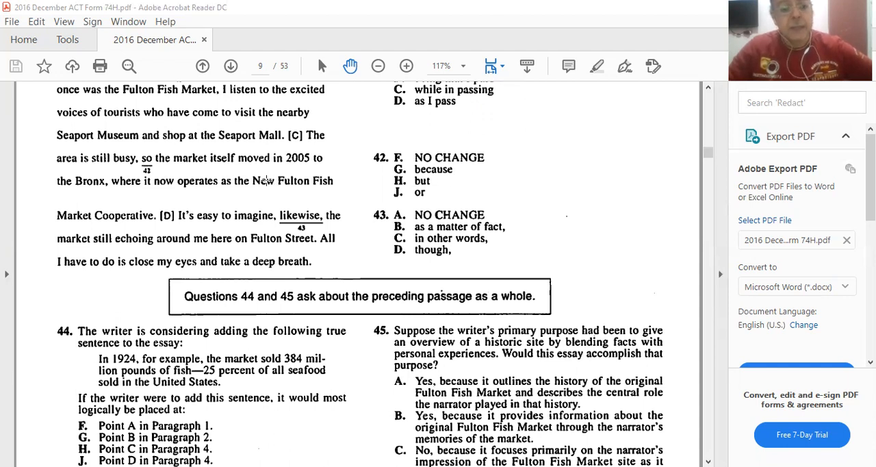
{"action": "mouse_move", "coordinate": [385, 174]}
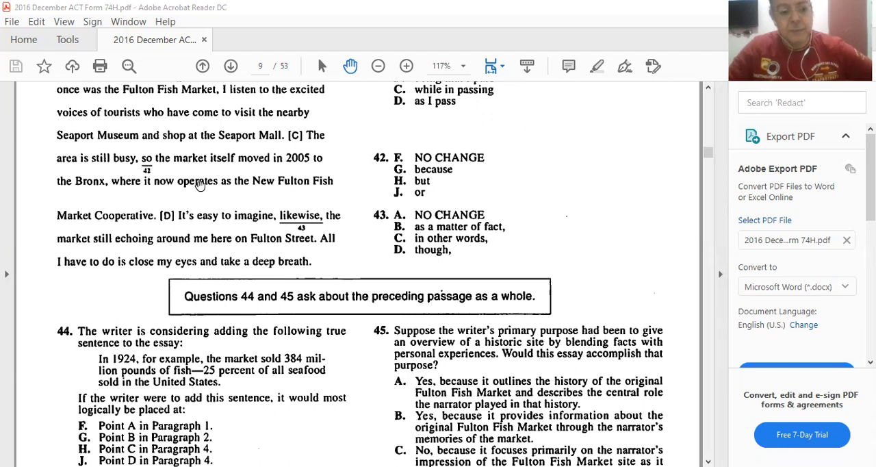
{"action": "mouse_move", "coordinate": [423, 193]}
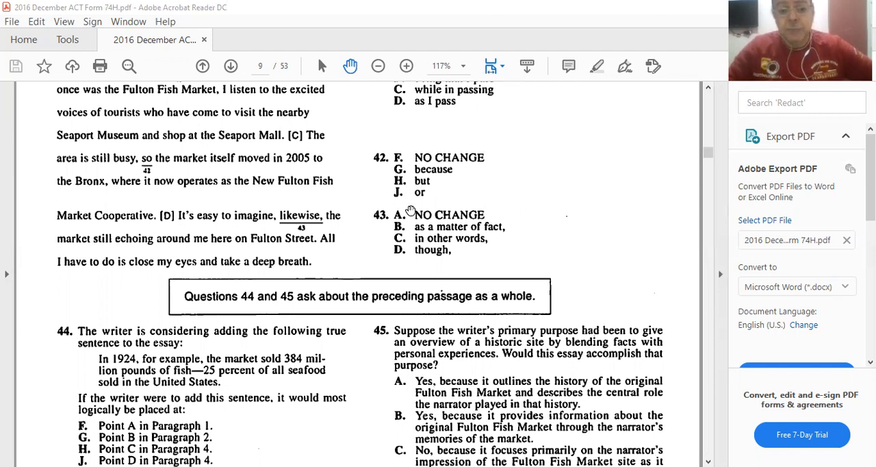
{"action": "mouse_move", "coordinate": [390, 182]}
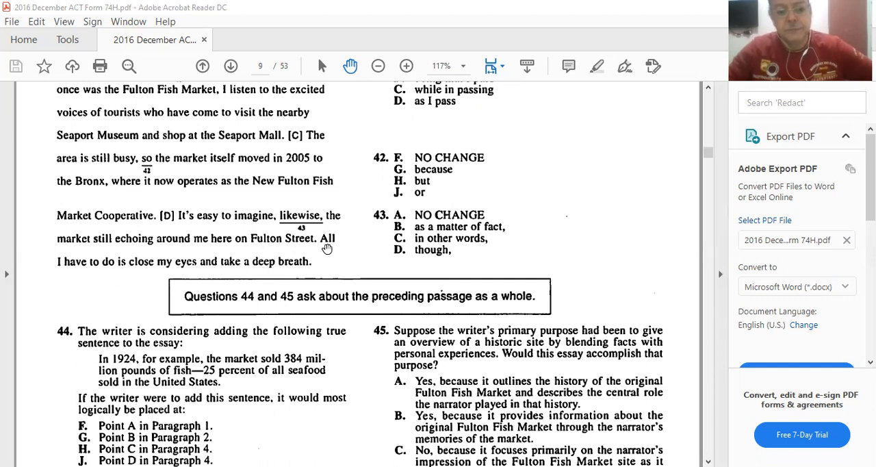
{"action": "scroll", "scroll_direction": "down", "scroll_amount": 3}
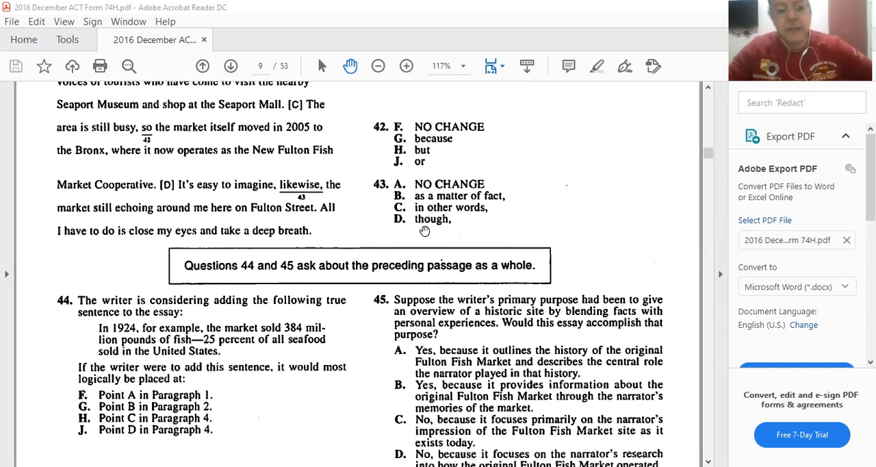
{"action": "scroll", "scroll_direction": "down", "scroll_amount": 3}
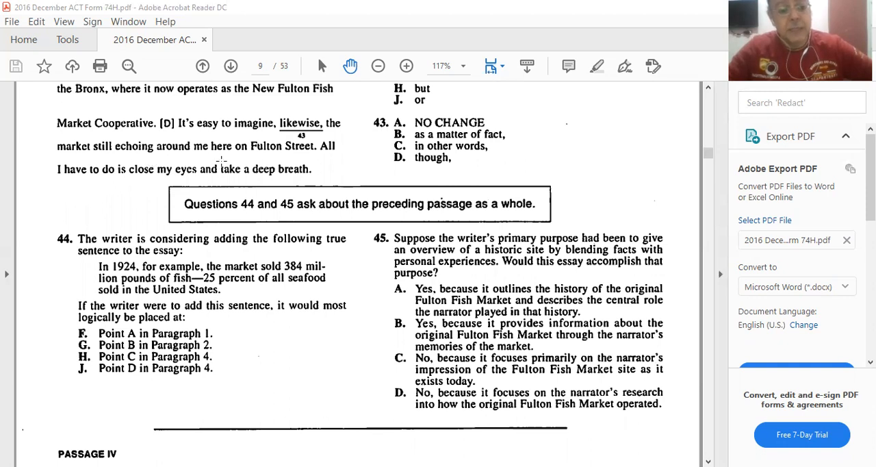
{"action": "mouse_move", "coordinate": [259, 169]}
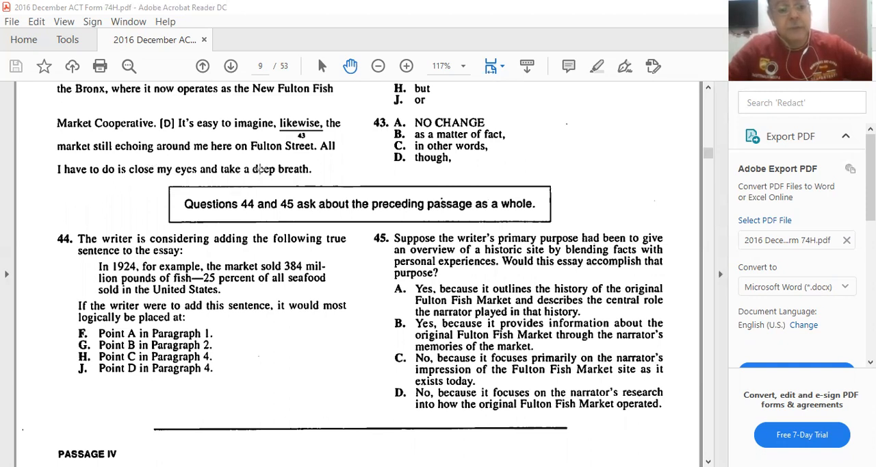
{"action": "mouse_move", "coordinate": [285, 149]}
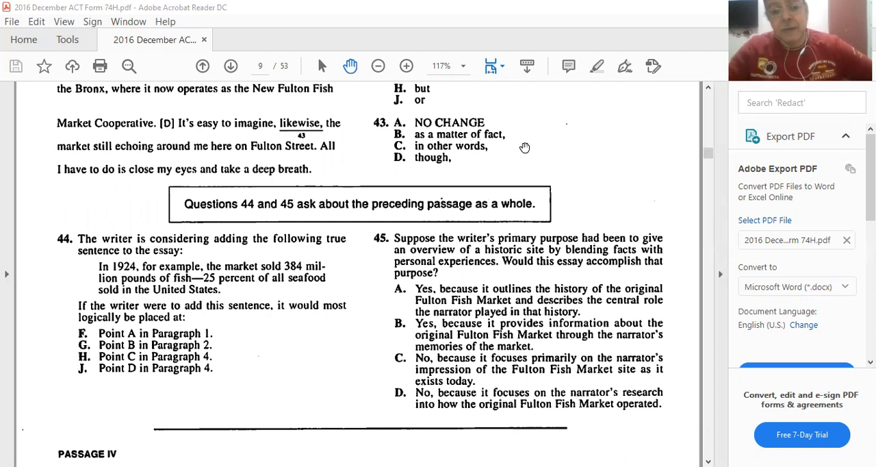
{"action": "mouse_move", "coordinate": [469, 171]}
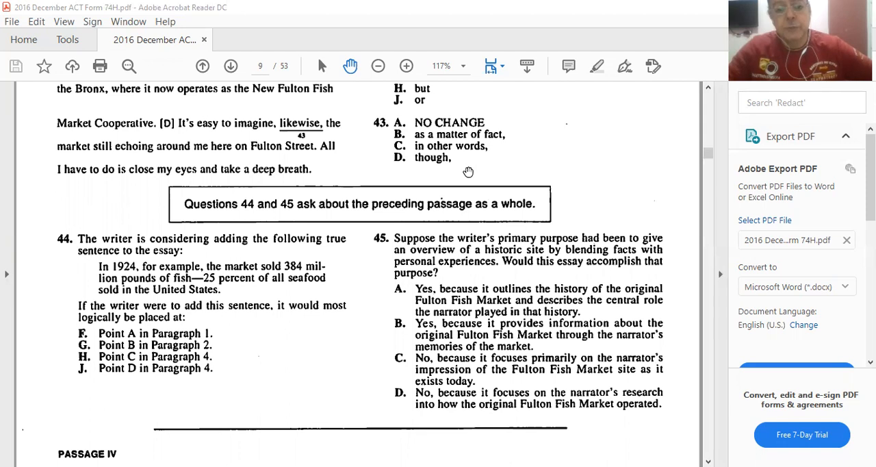
{"action": "mouse_move", "coordinate": [266, 133]}
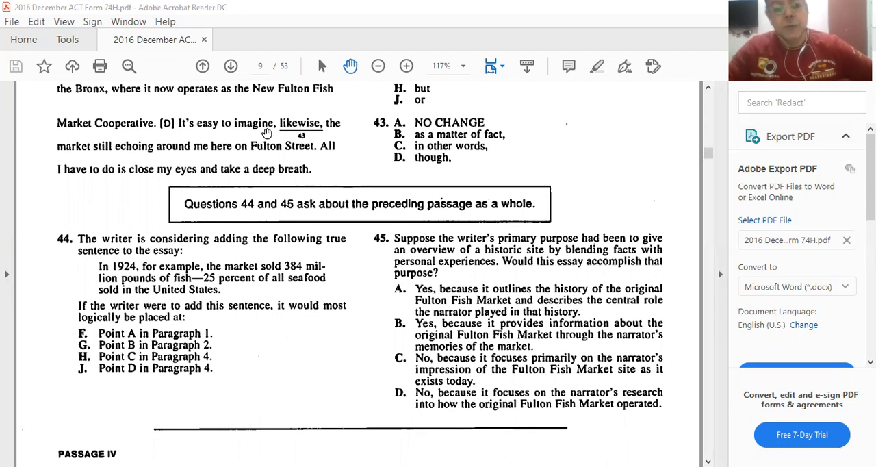
{"action": "mouse_move", "coordinate": [115, 161]}
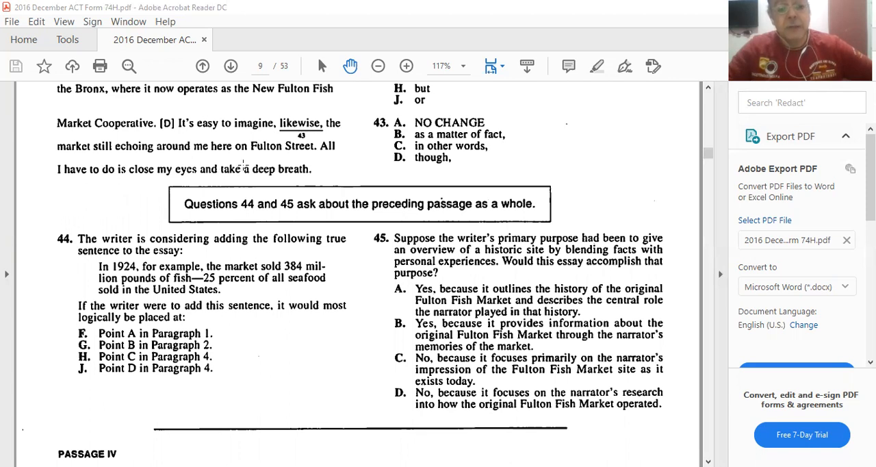
{"action": "mouse_move", "coordinate": [279, 164]}
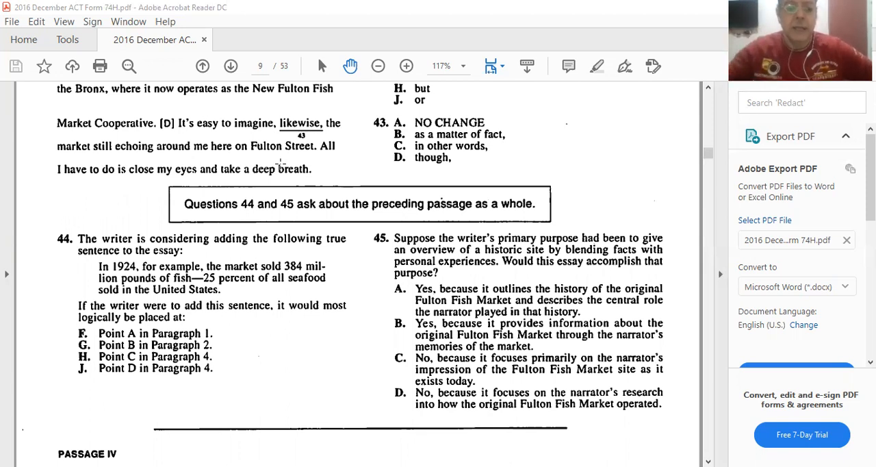
{"action": "mouse_move", "coordinate": [429, 186]}
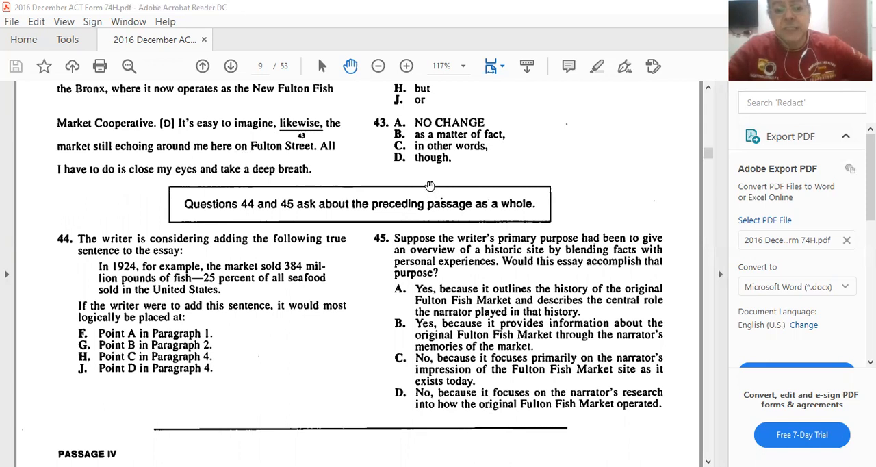
{"action": "mouse_move", "coordinate": [411, 164]}
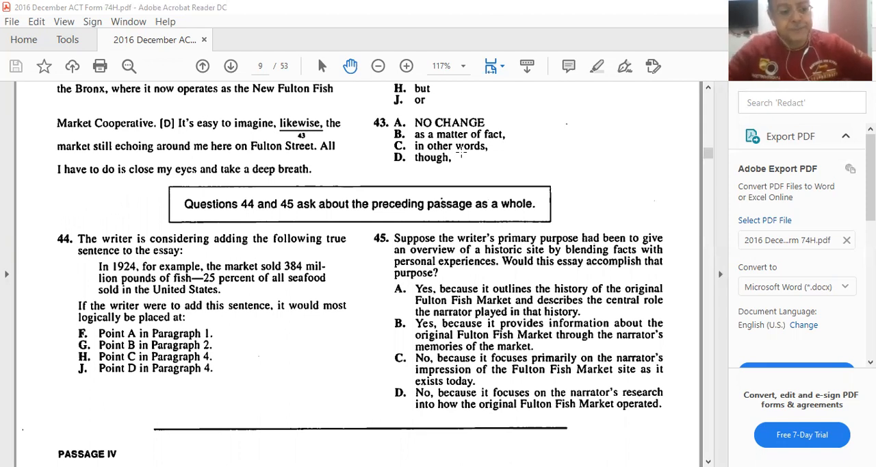
{"action": "mouse_move", "coordinate": [294, 196]}
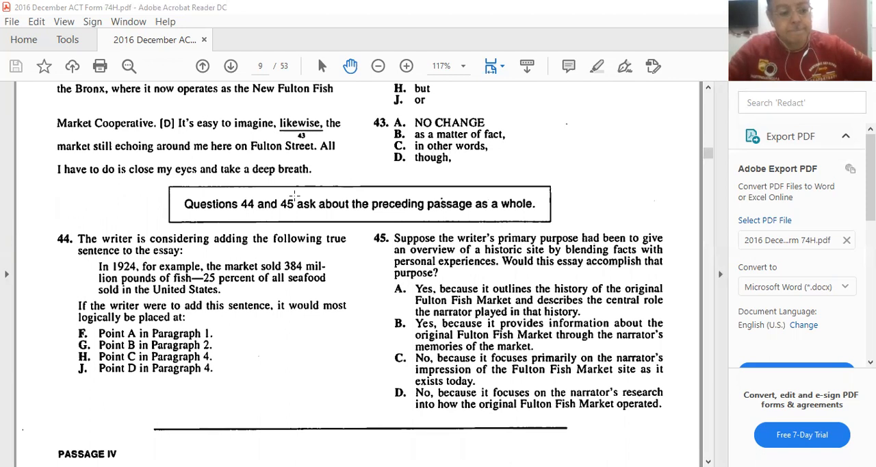
{"action": "mouse_move", "coordinate": [312, 263]}
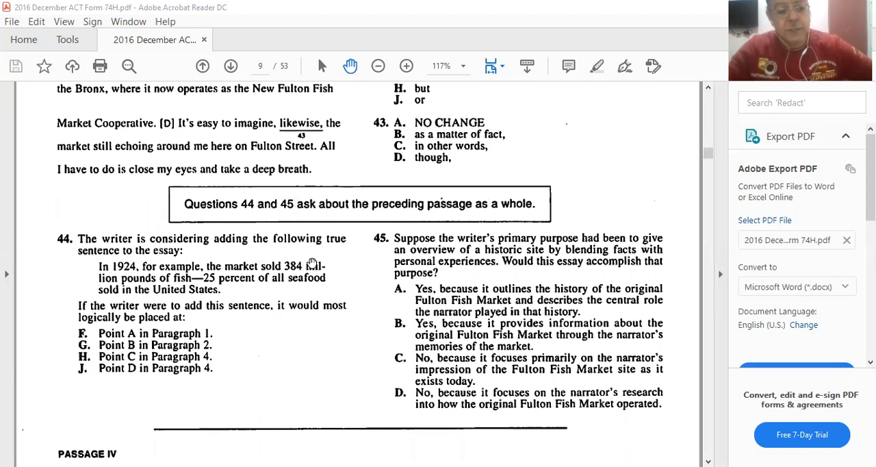
{"action": "mouse_move", "coordinate": [147, 277]}
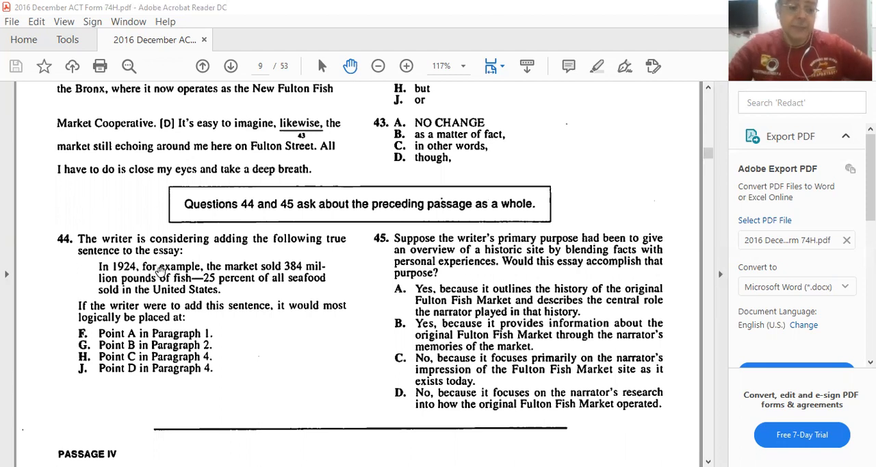
{"action": "mouse_move", "coordinate": [159, 272]}
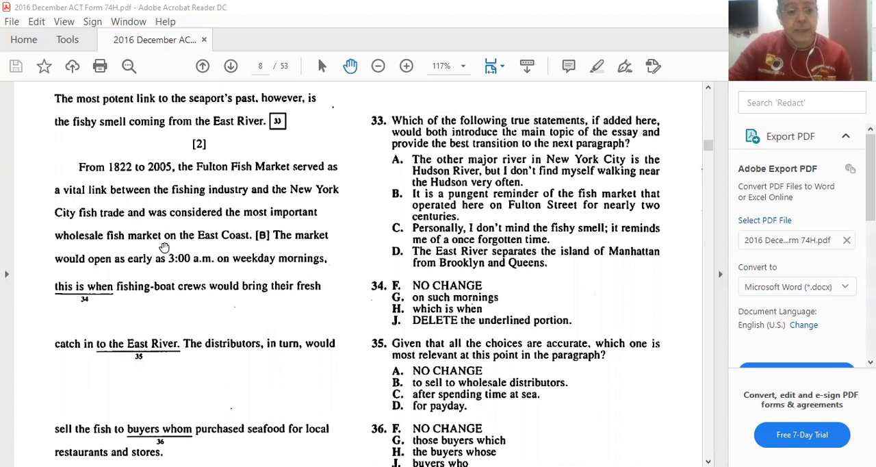
{"action": "scroll", "scroll_direction": "up", "scroll_amount": 3}
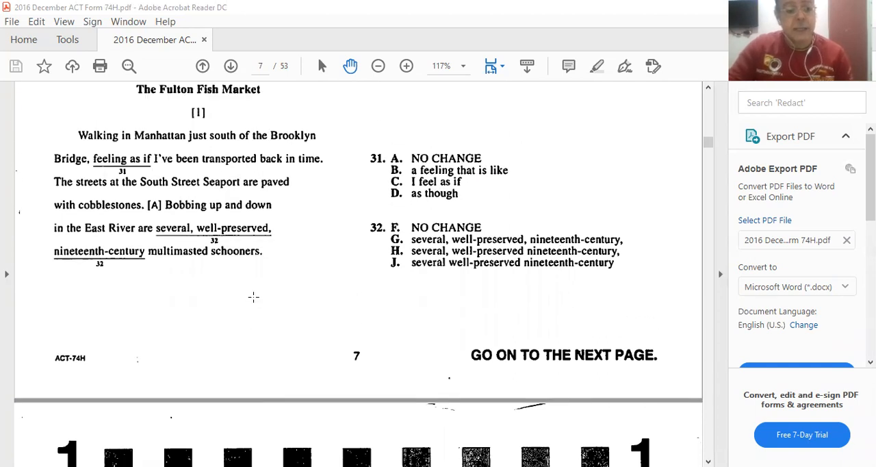
{"action": "mouse_move", "coordinate": [289, 243]}
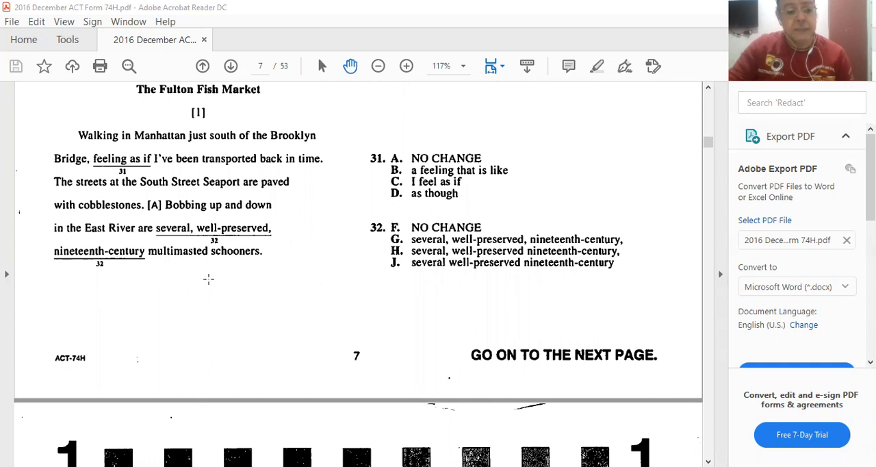
{"action": "mouse_move", "coordinate": [256, 272]}
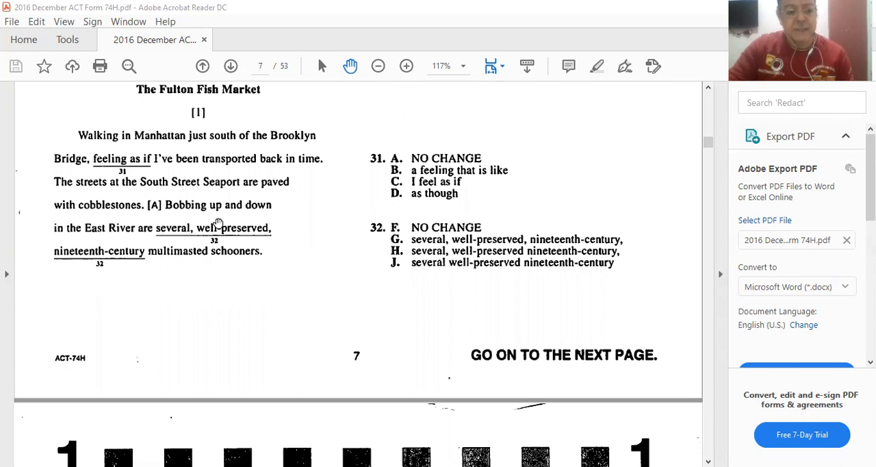
{"action": "scroll", "scroll_direction": "down", "scroll_amount": 3}
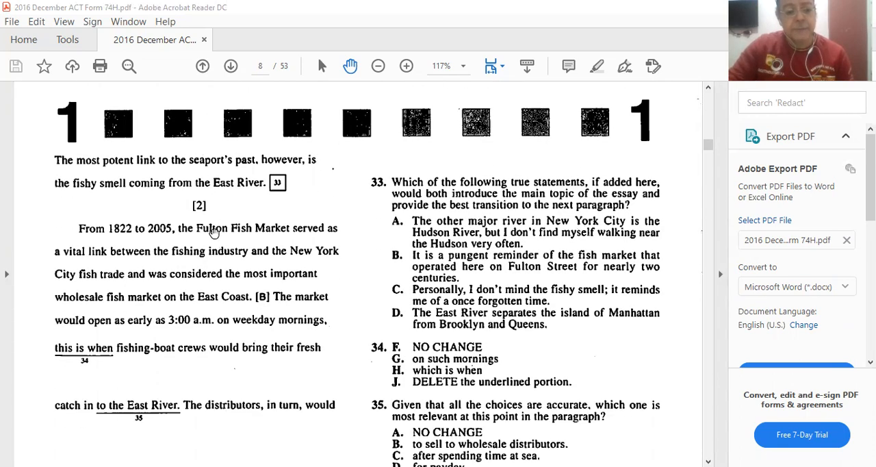
{"action": "scroll", "scroll_direction": "down", "scroll_amount": 3}
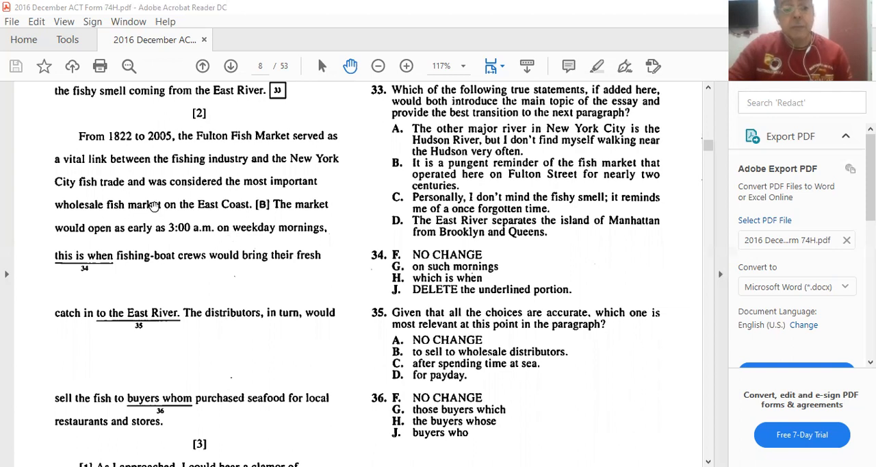
{"action": "mouse_move", "coordinate": [312, 214]}
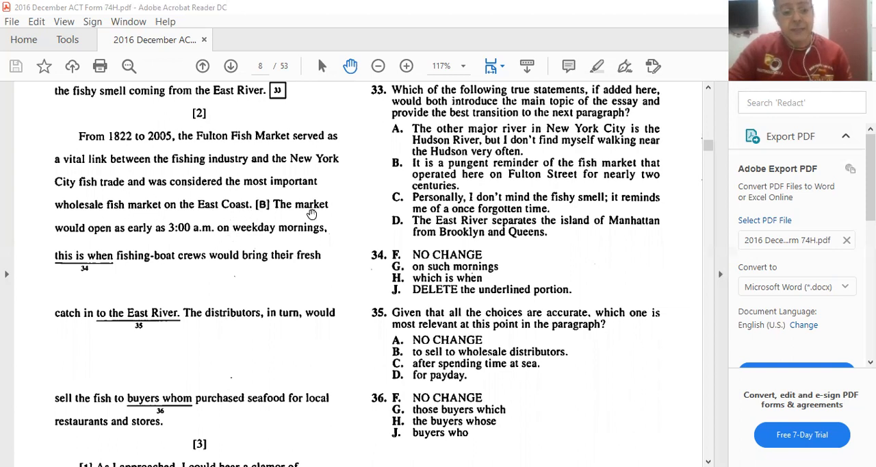
{"action": "mouse_move", "coordinate": [294, 251]}
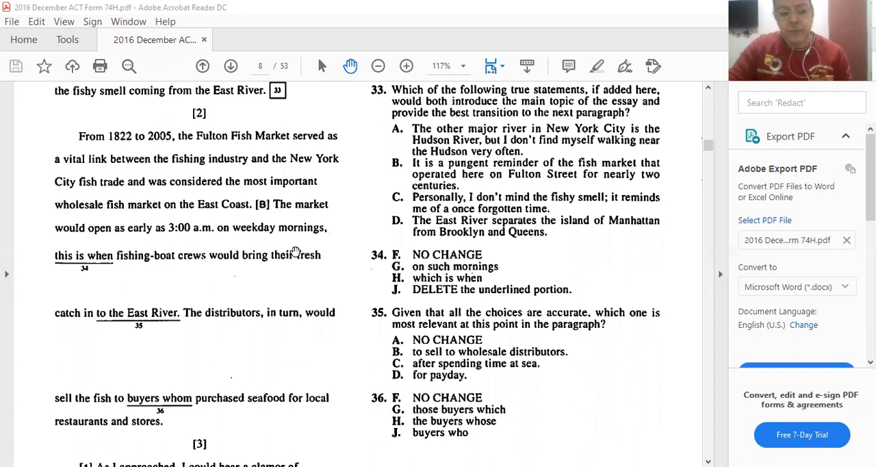
{"action": "mouse_move", "coordinate": [226, 192]}
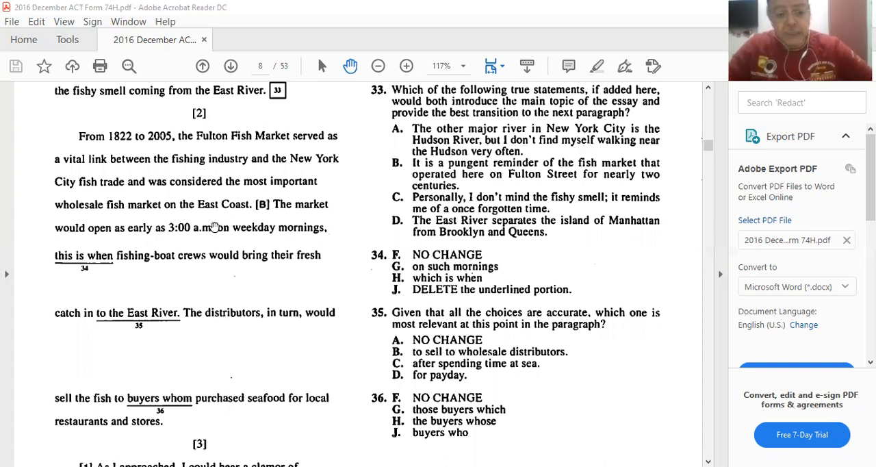
{"action": "scroll", "scroll_direction": "down", "scroll_amount": 3}
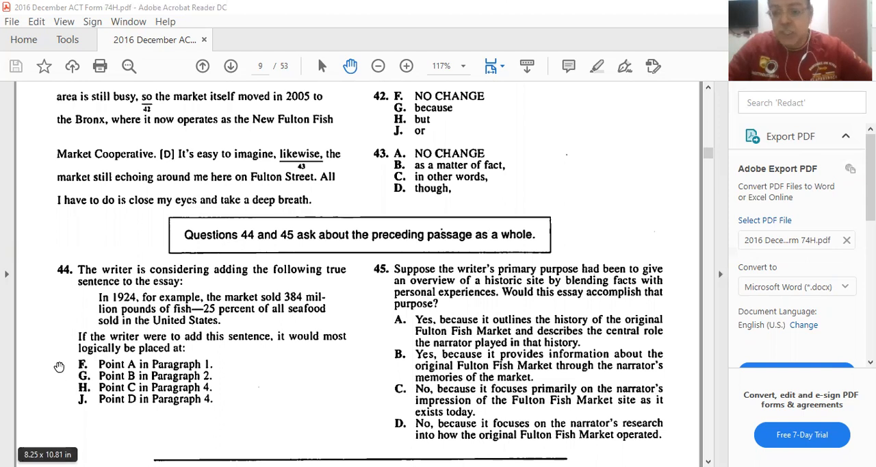
{"action": "mouse_move", "coordinate": [94, 353]}
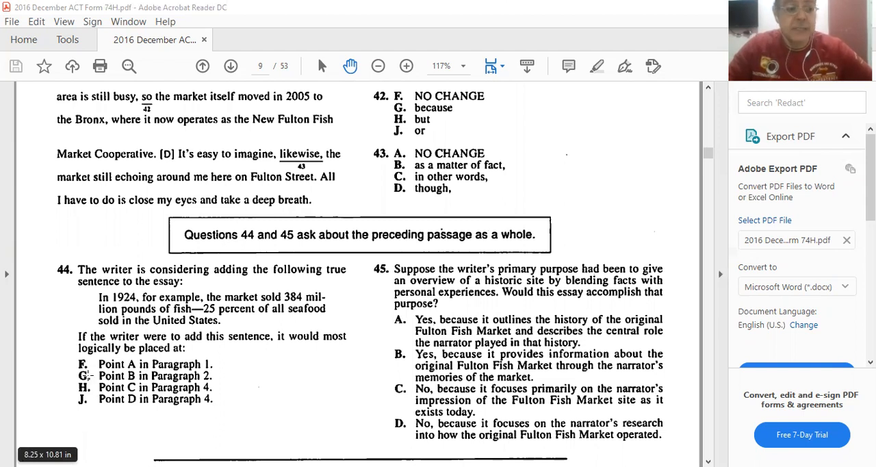
{"action": "mouse_move", "coordinate": [52, 237]}
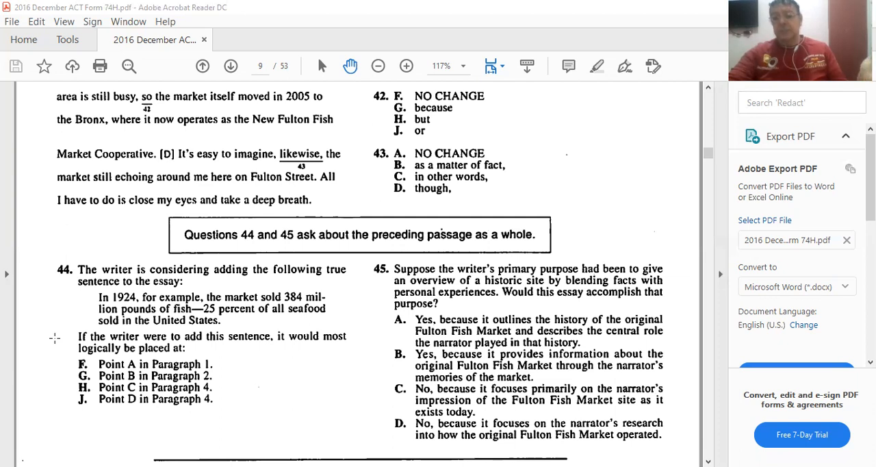
{"action": "mouse_move", "coordinate": [3, 349]}
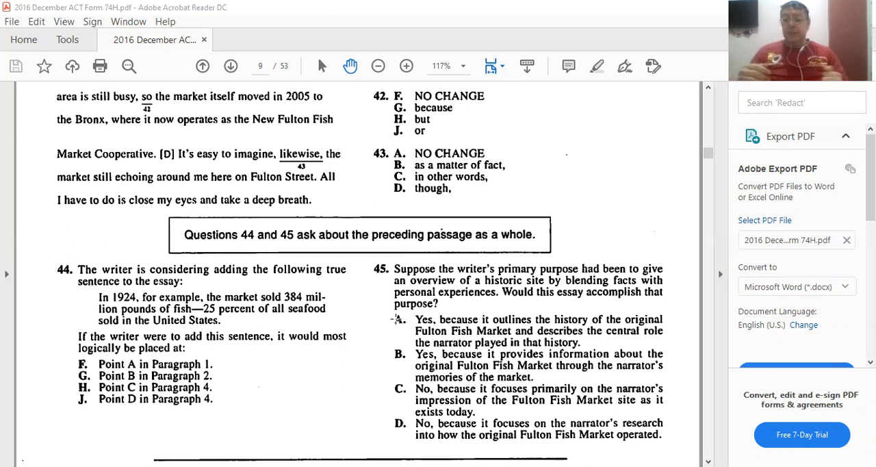
{"action": "mouse_move", "coordinate": [375, 285]}
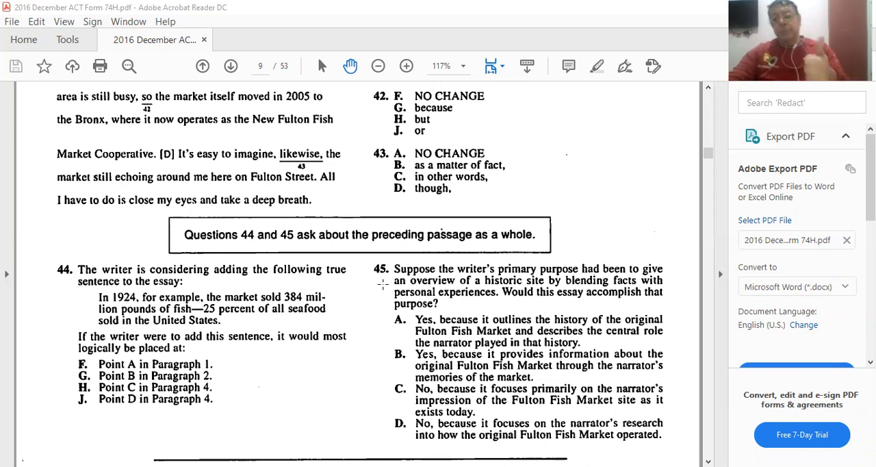
{"action": "mouse_move", "coordinate": [477, 119]}
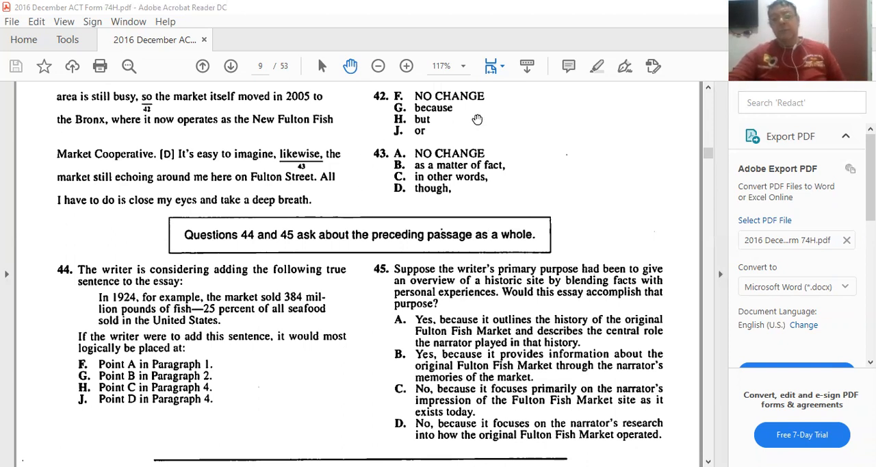